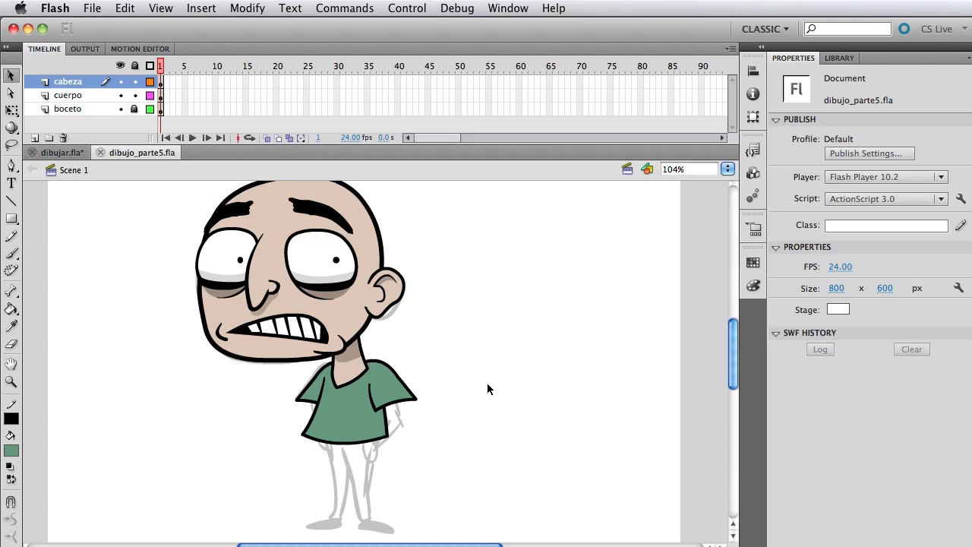
{"action": "mouse_move", "coordinate": [276, 301]}
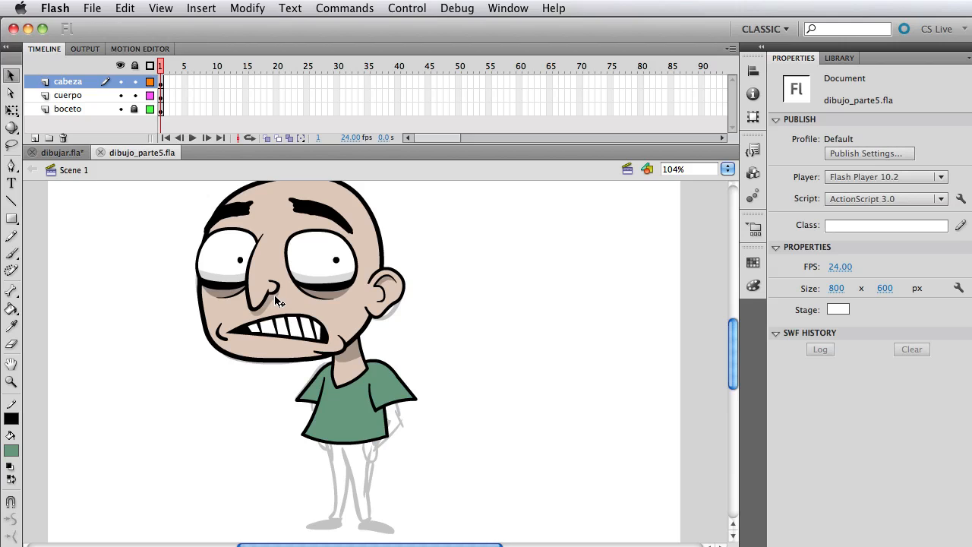
{"action": "mouse_move", "coordinate": [205, 292]}
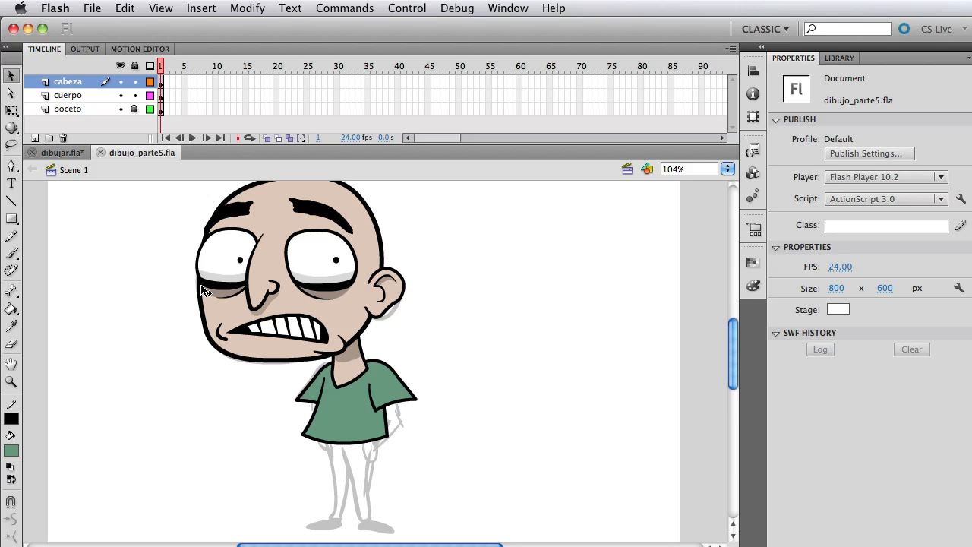
{"action": "mouse_move", "coordinate": [144, 255]}
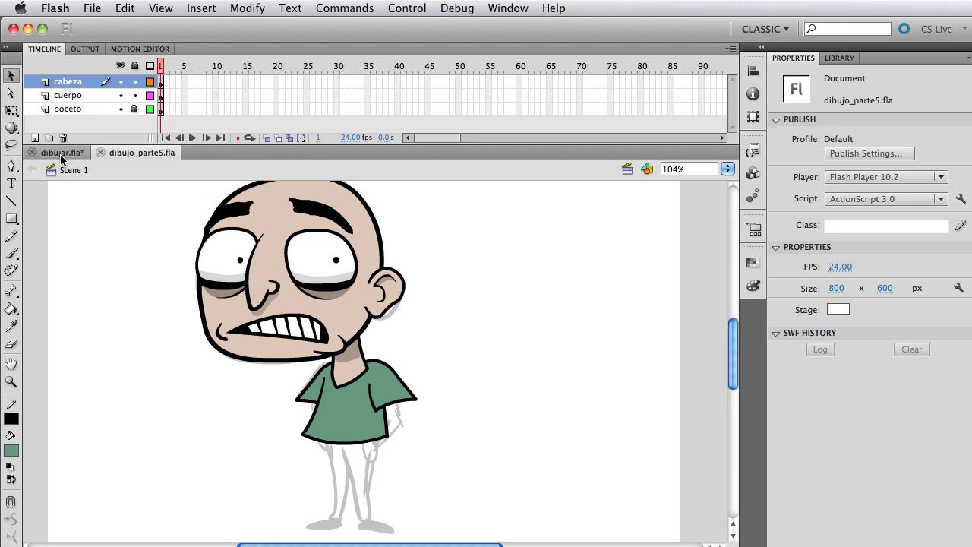
Check the finished dibujar.fla character, return to dibujo_parte5.fla and zoom in on the shirt and sketched legs
{"action": "left_click", "coordinate": [57, 151]}
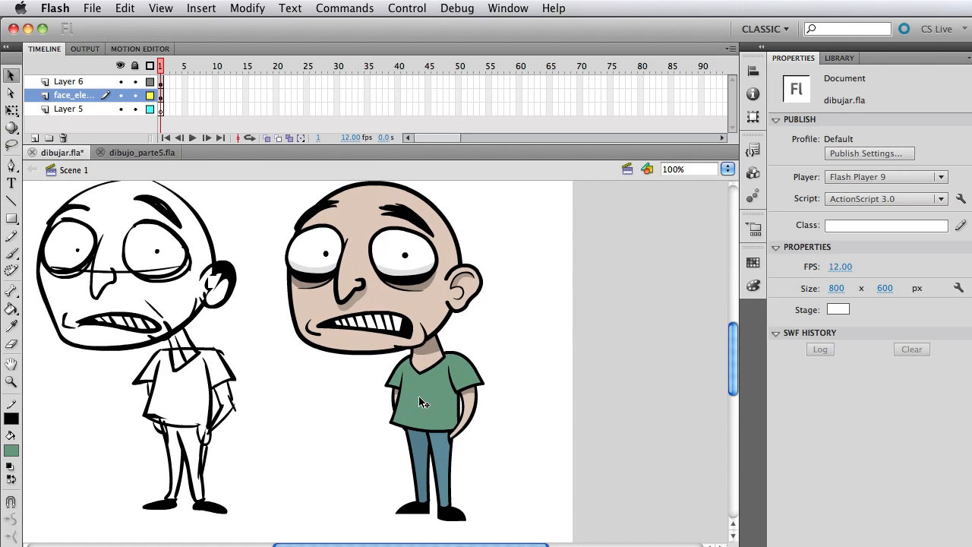
{"action": "left_click", "coordinate": [143, 152]}
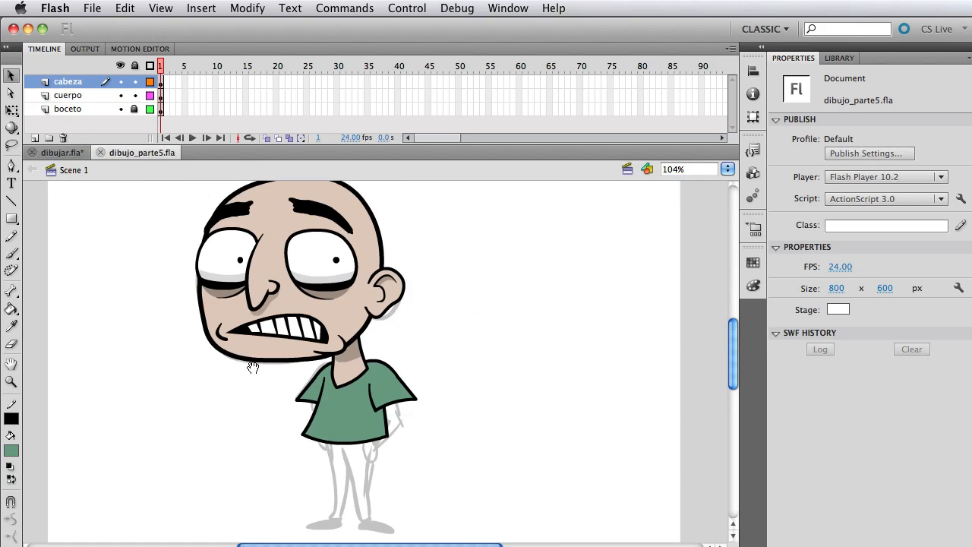
{"action": "scroll", "scroll_direction": "down", "scroll_amount": 3}
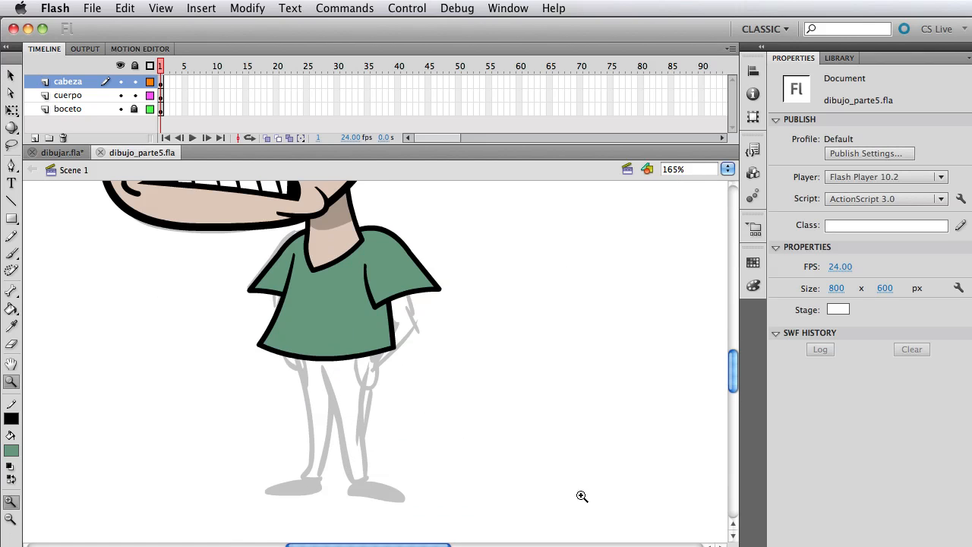
{"action": "left_click", "coordinate": [582, 495]}
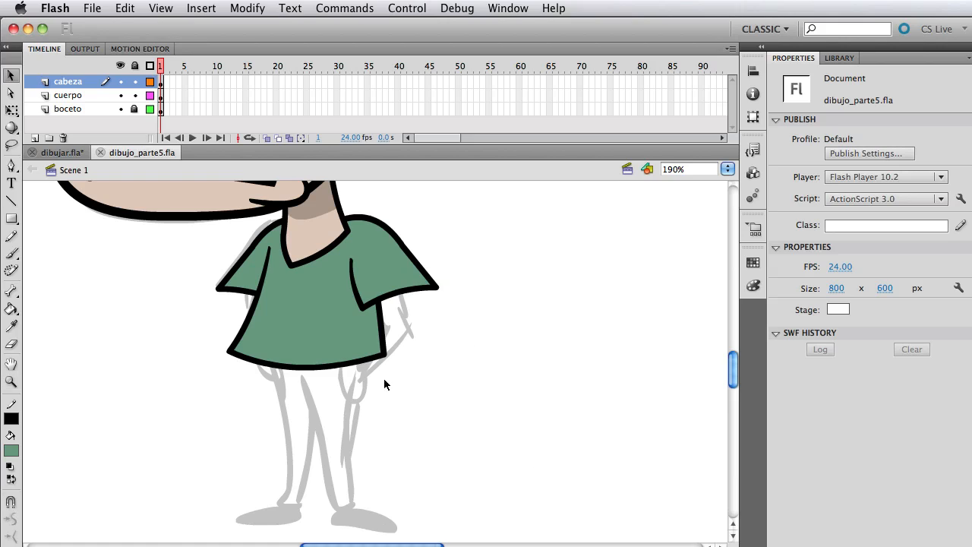
{"action": "mouse_move", "coordinate": [340, 392]}
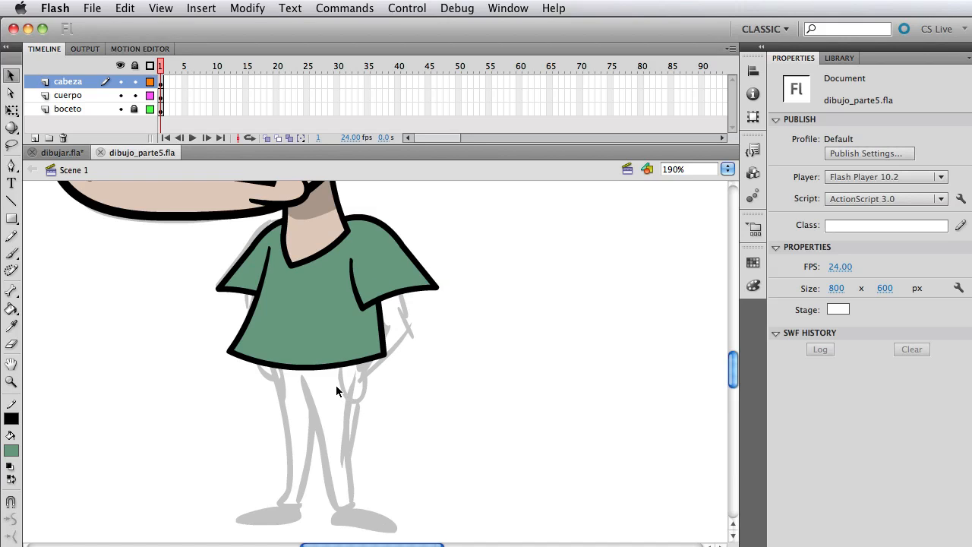
{"action": "mouse_move", "coordinate": [298, 410]}
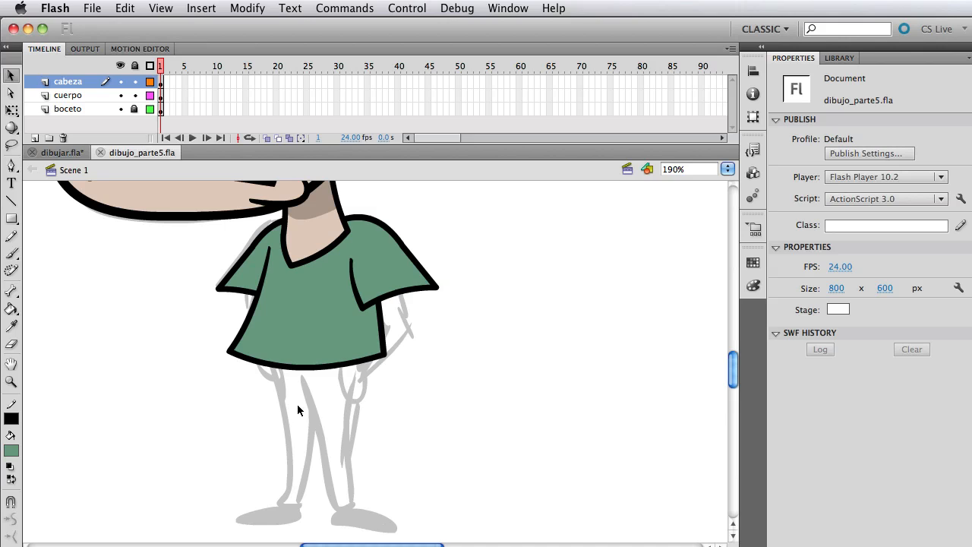
Draw a tall blue-grey rectangle with black outline over the left sketched leg using the Rectangle tool
{"action": "left_click", "coordinate": [13, 218]}
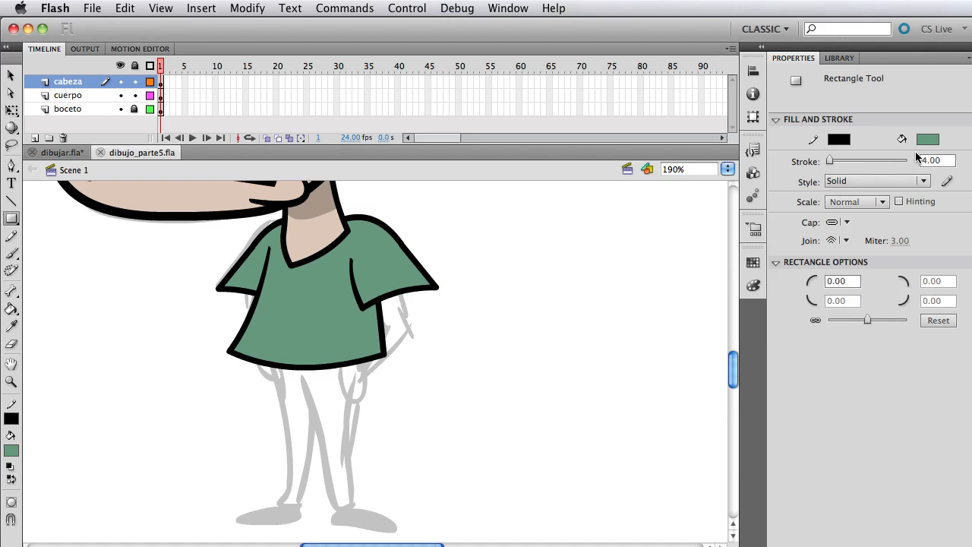
{"action": "mouse_move", "coordinate": [928, 140]}
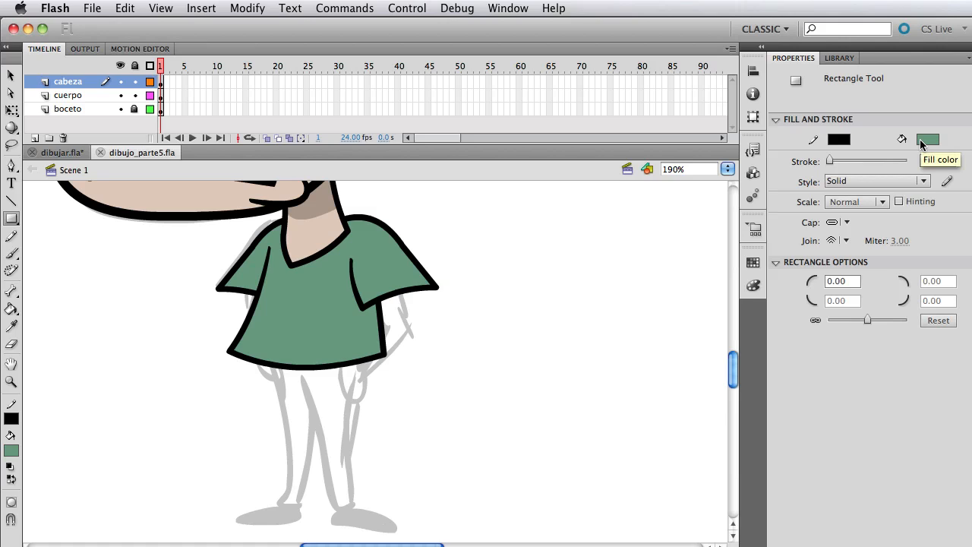
{"action": "left_click", "coordinate": [928, 140]}
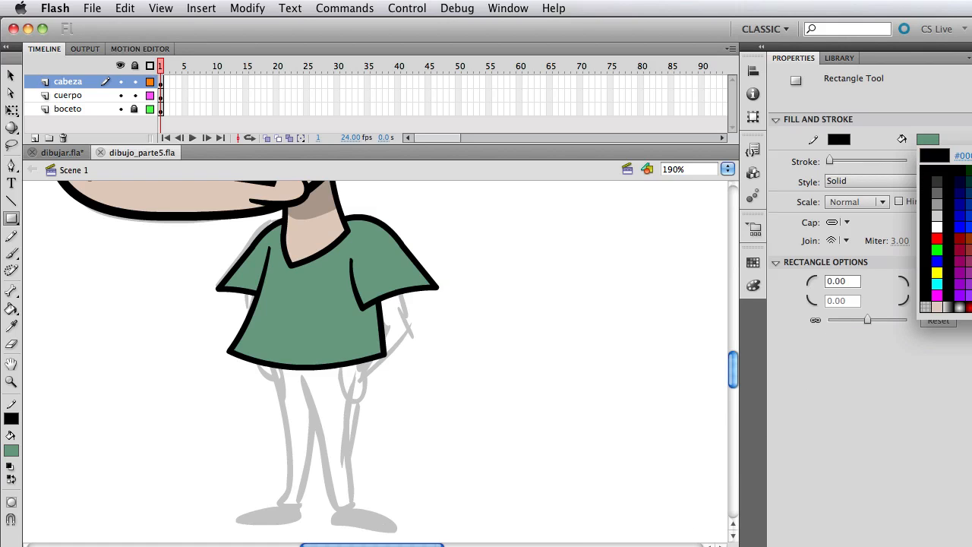
{"action": "left_click", "coordinate": [927, 140]}
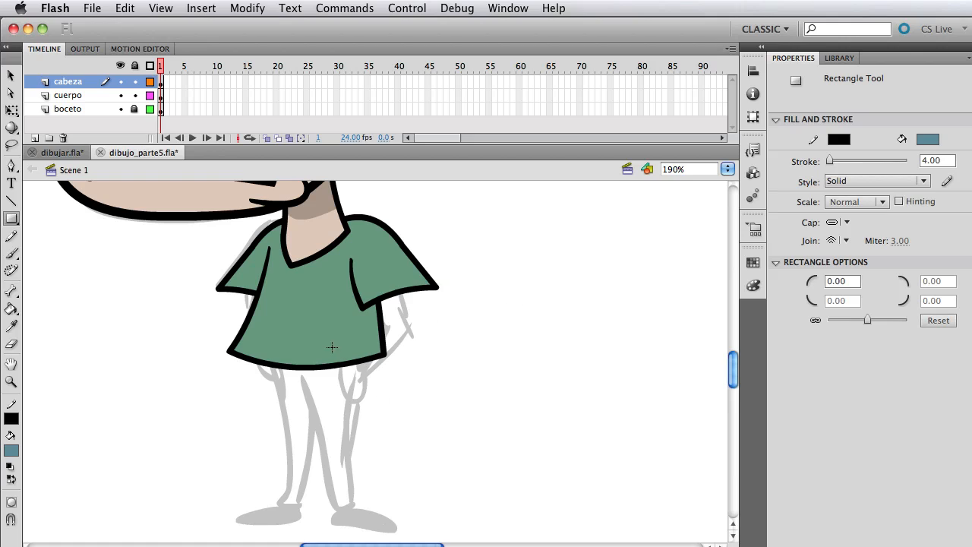
{"action": "mouse_move", "coordinate": [315, 346]}
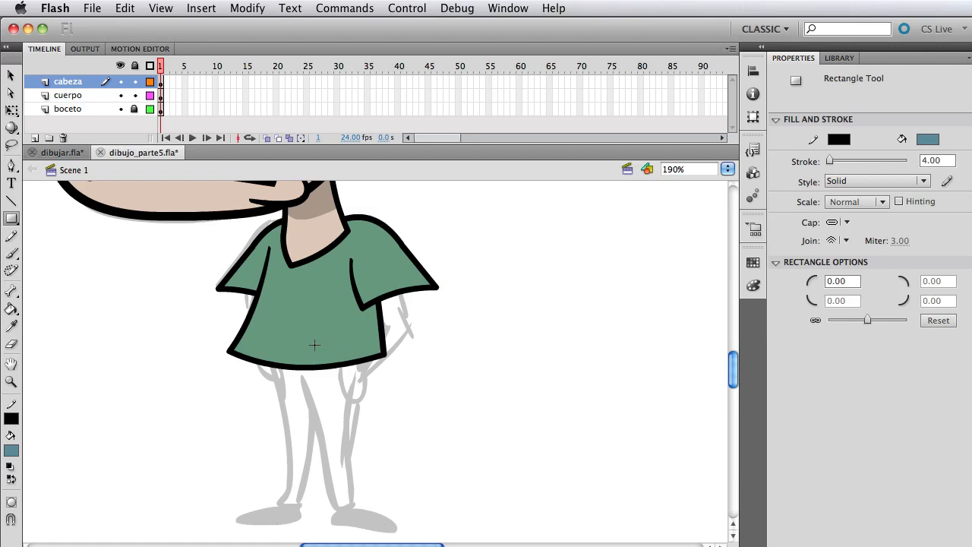
{"action": "left_click_drag", "start_coordinate": [313, 343], "coordinate": [355, 504]}
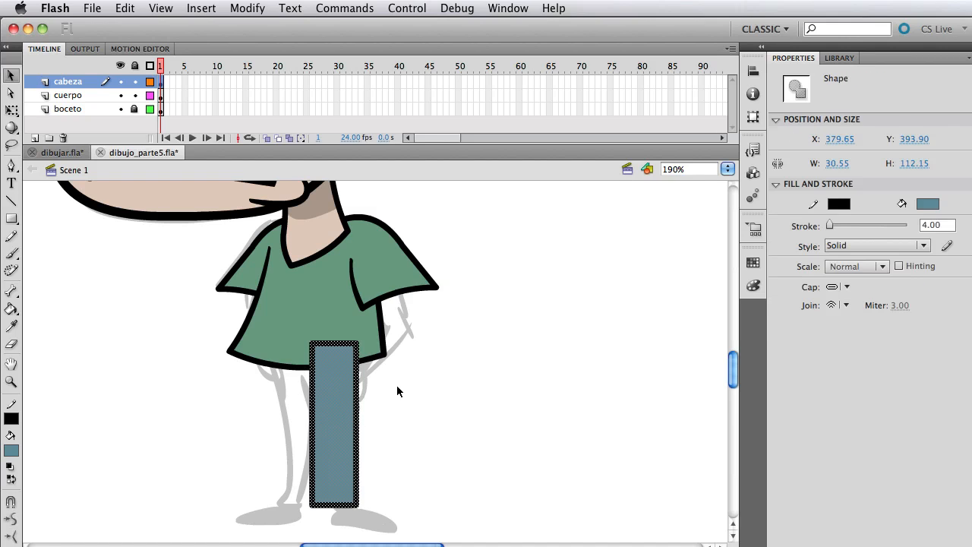
Convert the pants rectangle to the graphic symbol jose_pantalon, lock the cabeza layer and place it on cuerpo
{"action": "left_click", "coordinate": [246, 9]}
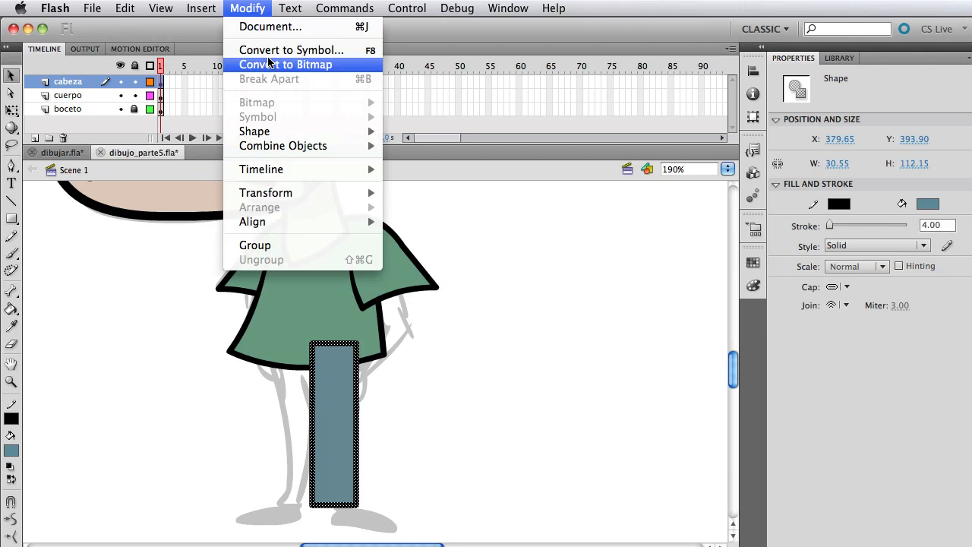
{"action": "left_click", "coordinate": [291, 49]}
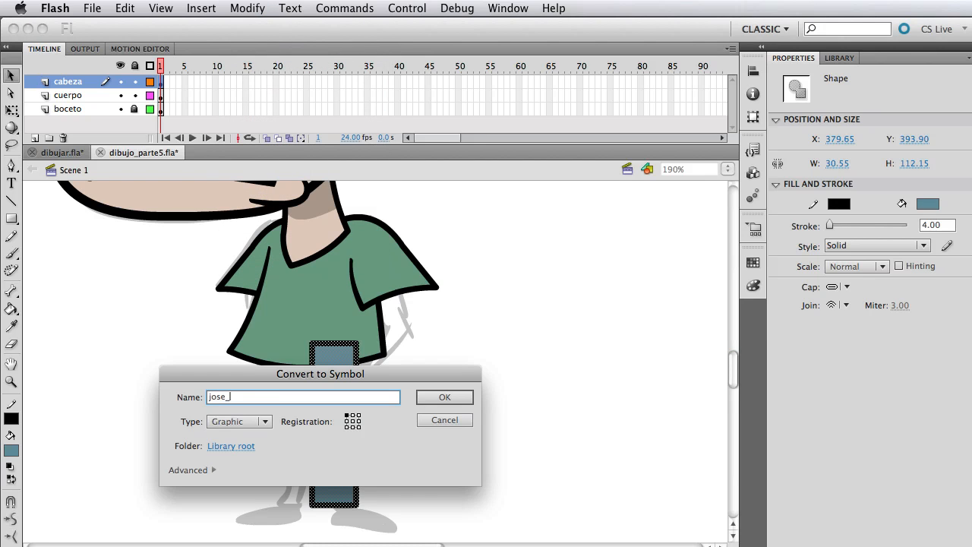
{"action": "left_click", "coordinate": [443, 396]}
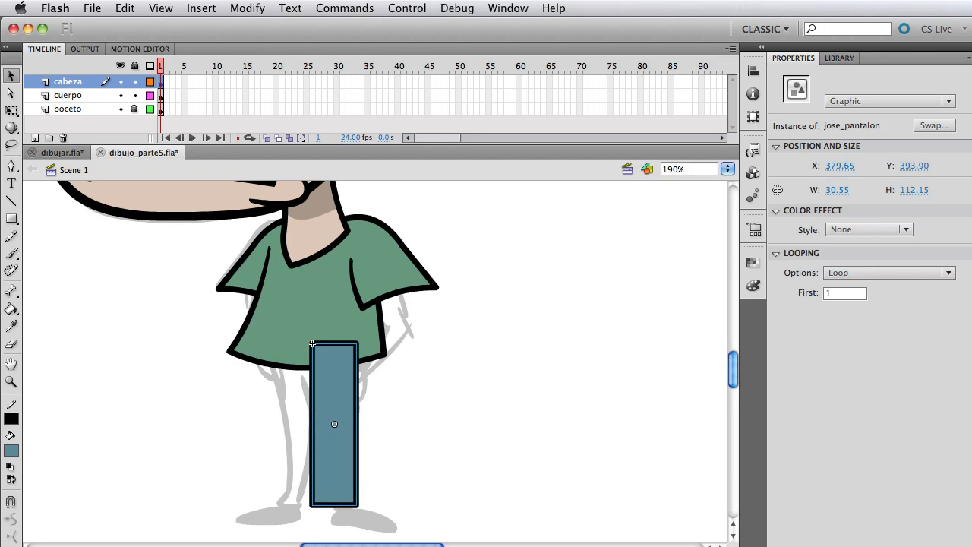
{"action": "mouse_move", "coordinate": [340, 369]}
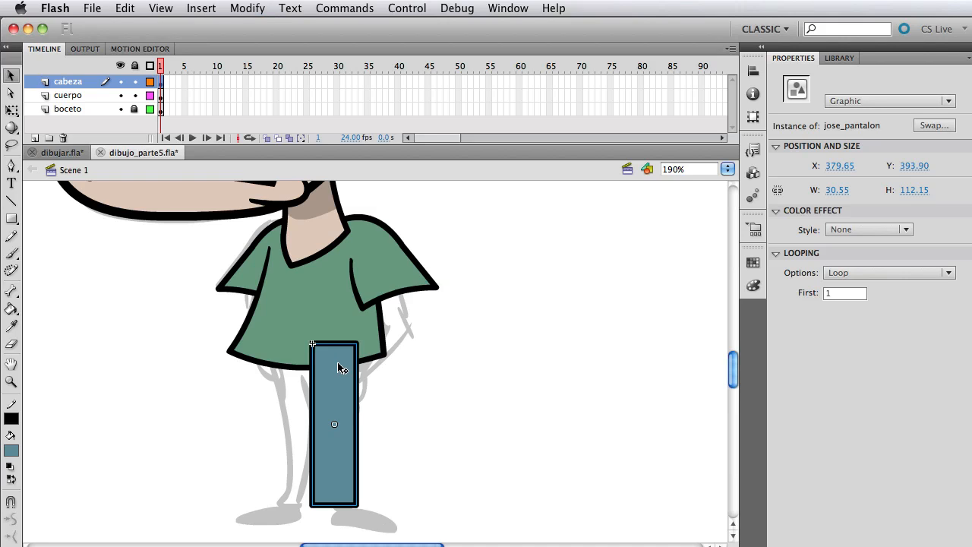
{"action": "mouse_move", "coordinate": [245, 213]}
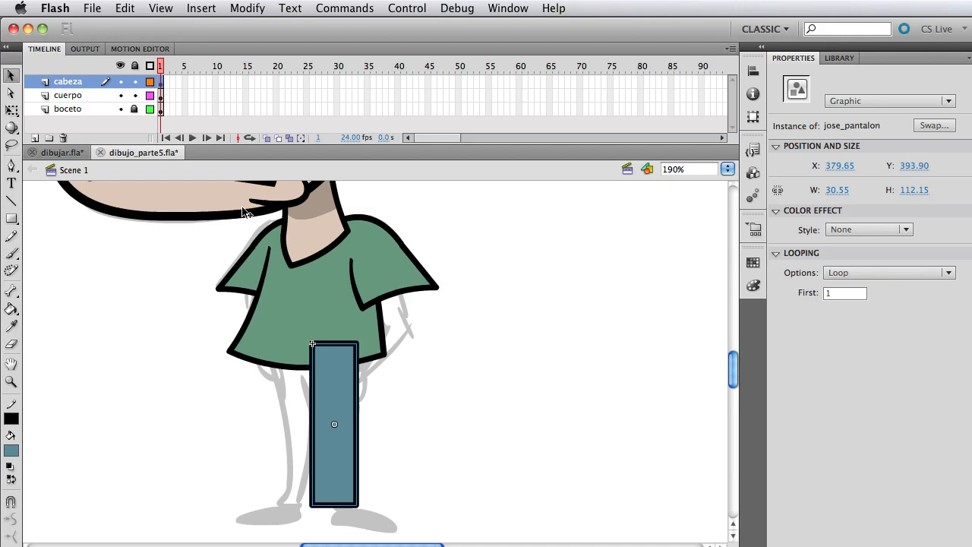
{"action": "mouse_move", "coordinate": [346, 440]}
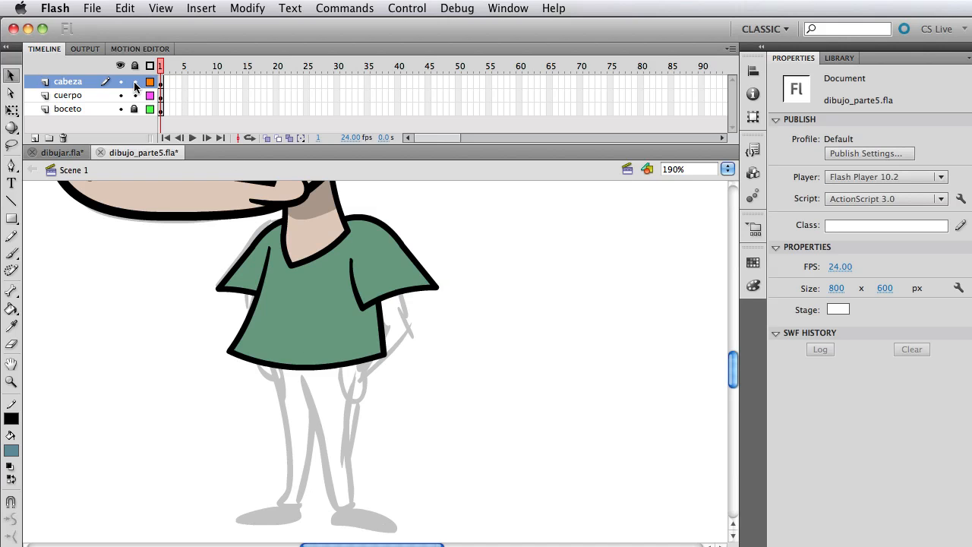
{"action": "left_click", "coordinate": [67, 94]}
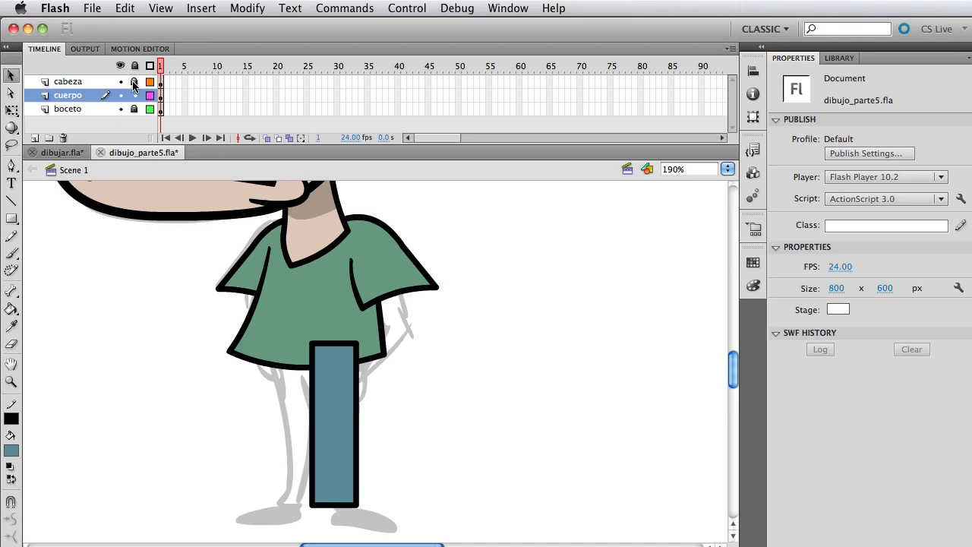
{"action": "left_click", "coordinate": [334, 422]}
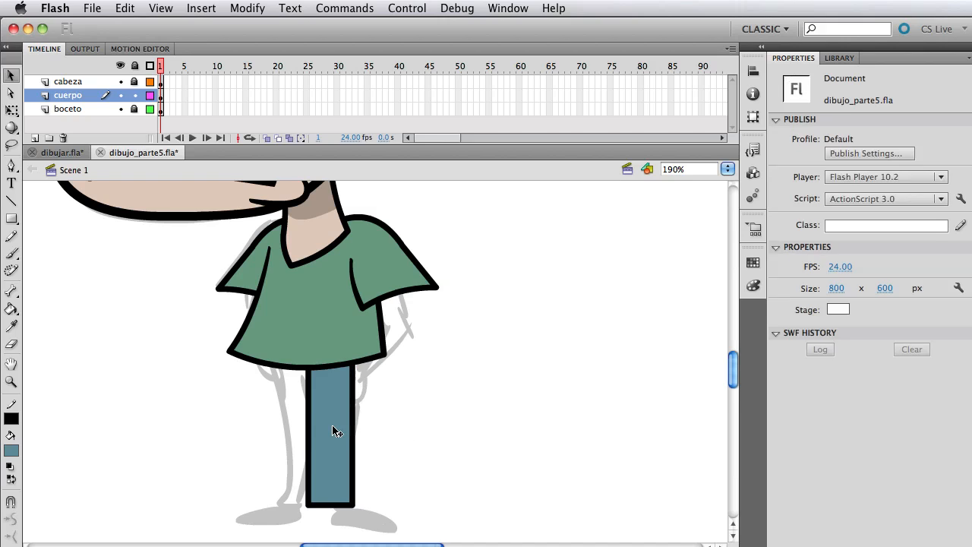
Edit the jose_pantalon symbol and taper the rectangle into a trouser leg following the sketch
{"action": "double_click", "coordinate": [331, 433]}
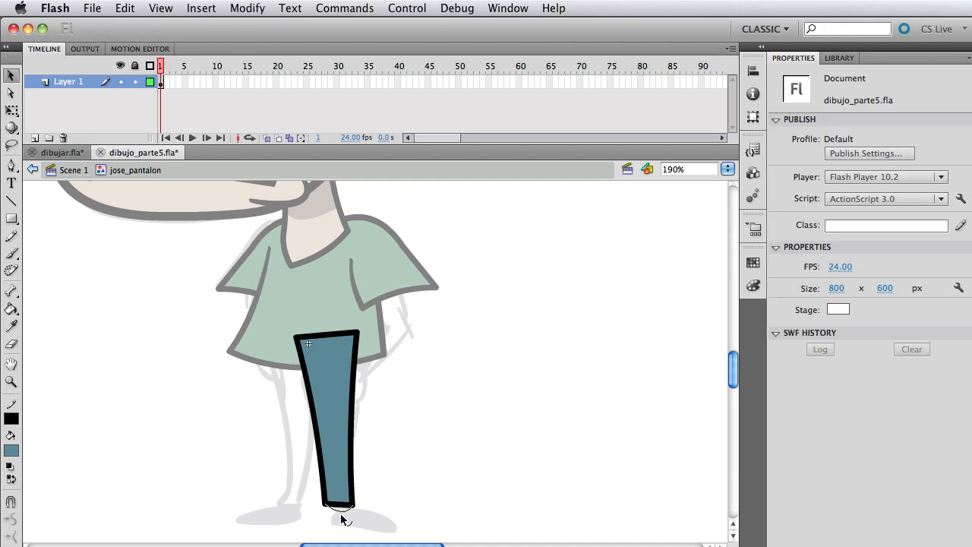
{"action": "left_click", "coordinate": [334, 418]}
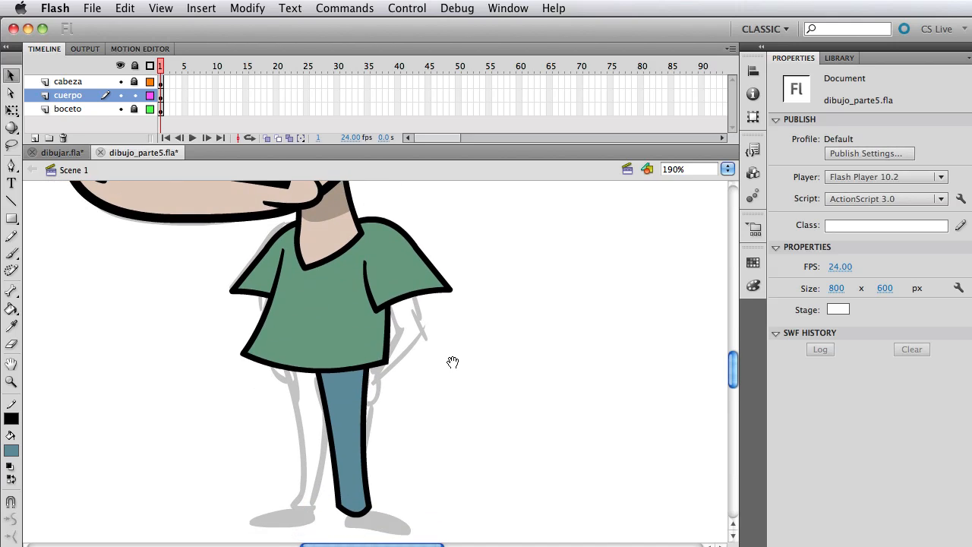
{"action": "mouse_move", "coordinate": [455, 369]}
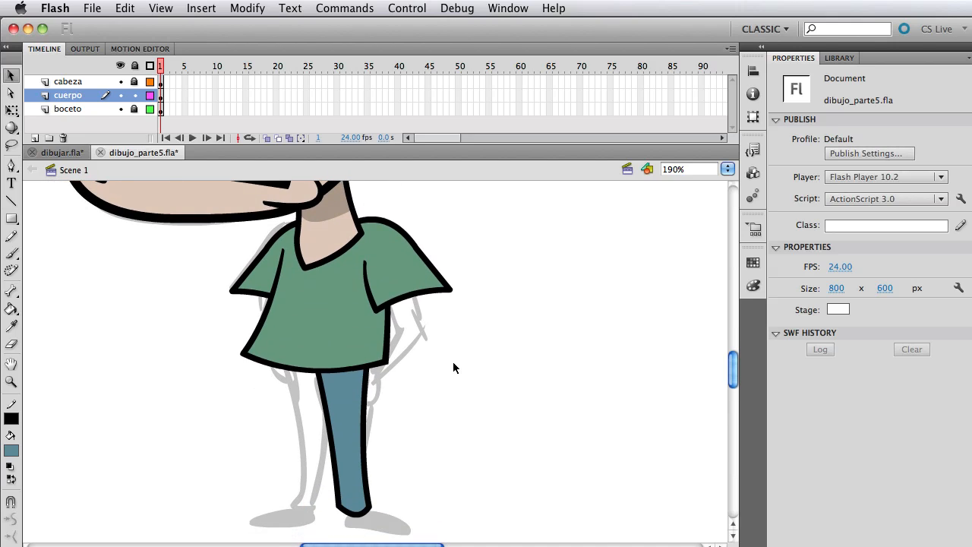
{"action": "mouse_move", "coordinate": [364, 413]}
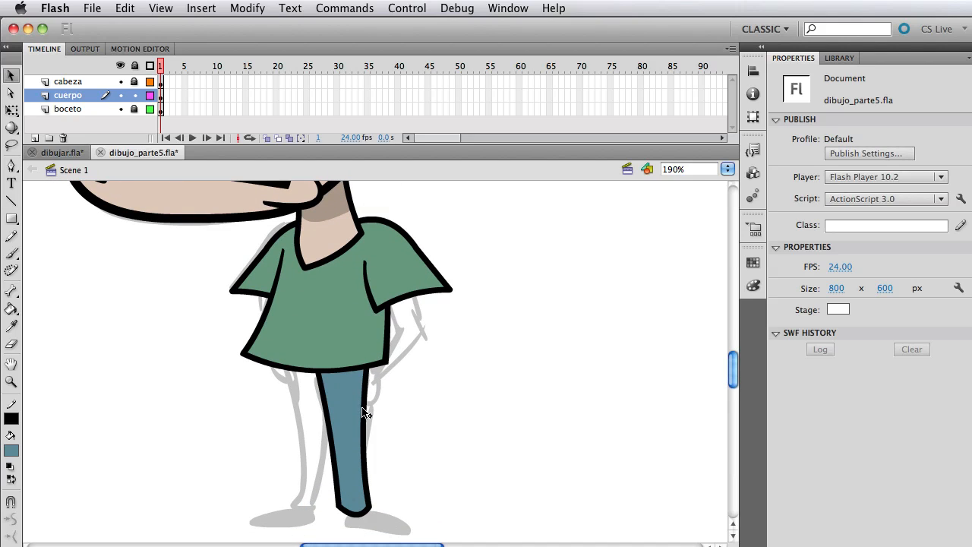
{"action": "left_click", "coordinate": [342, 425]}
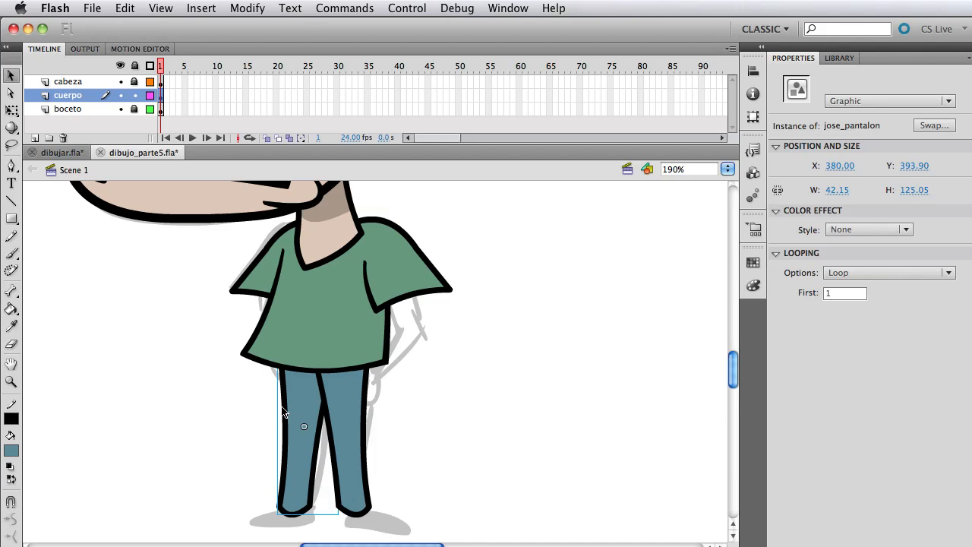
{"action": "scroll", "scroll_direction": "down", "scroll_amount": 3}
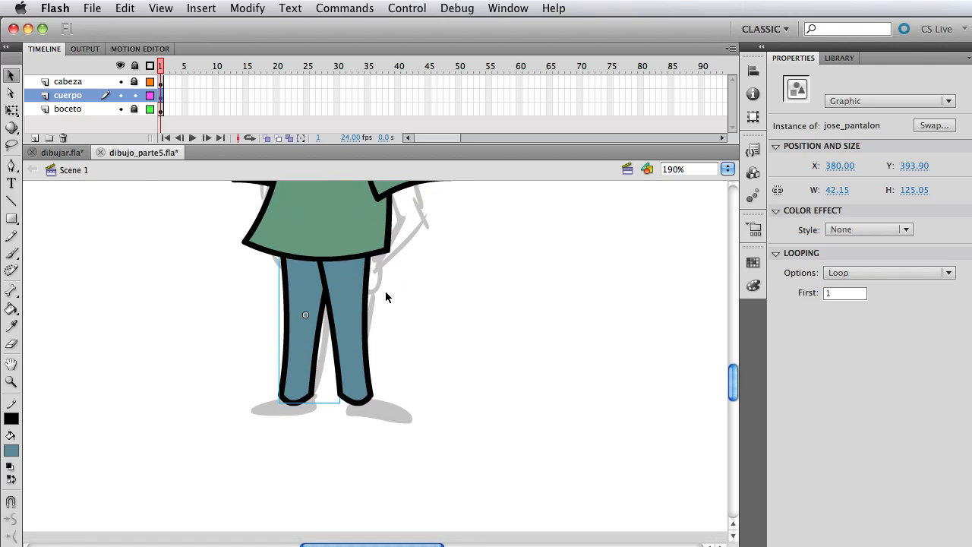
{"action": "mouse_move", "coordinate": [296, 305]}
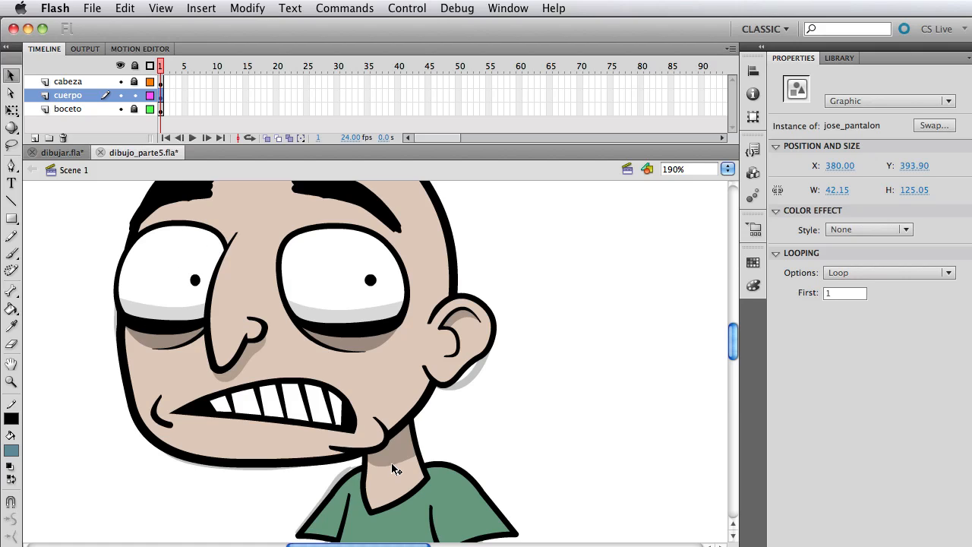
{"action": "mouse_move", "coordinate": [352, 266]}
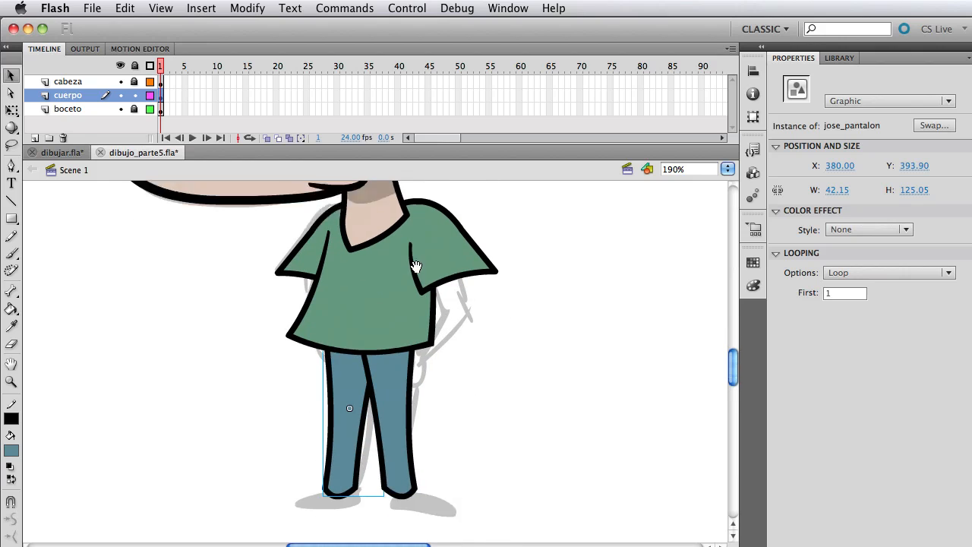
Duplicate the pants symbol as jose_pantalon2 and show the document Library
{"action": "double_click", "coordinate": [349, 408]}
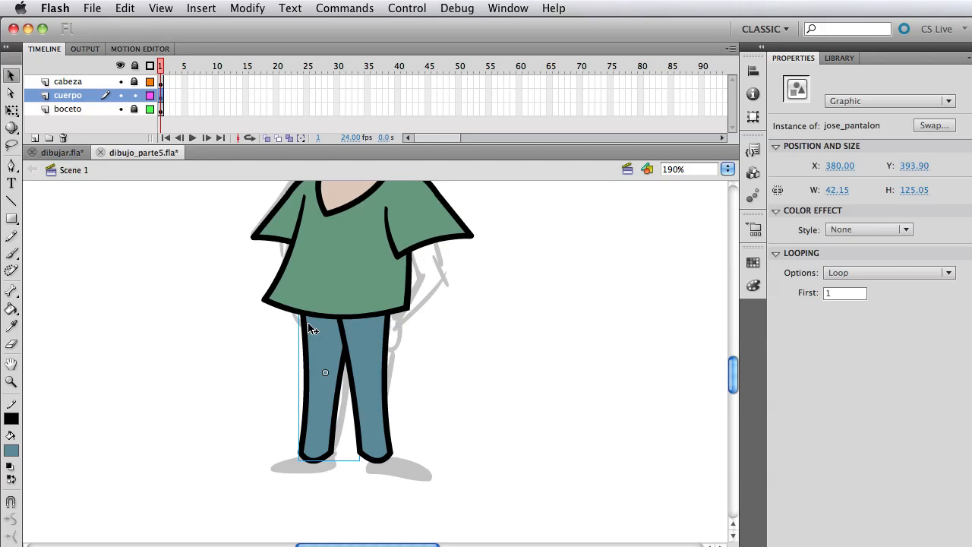
{"action": "mouse_move", "coordinate": [340, 371]}
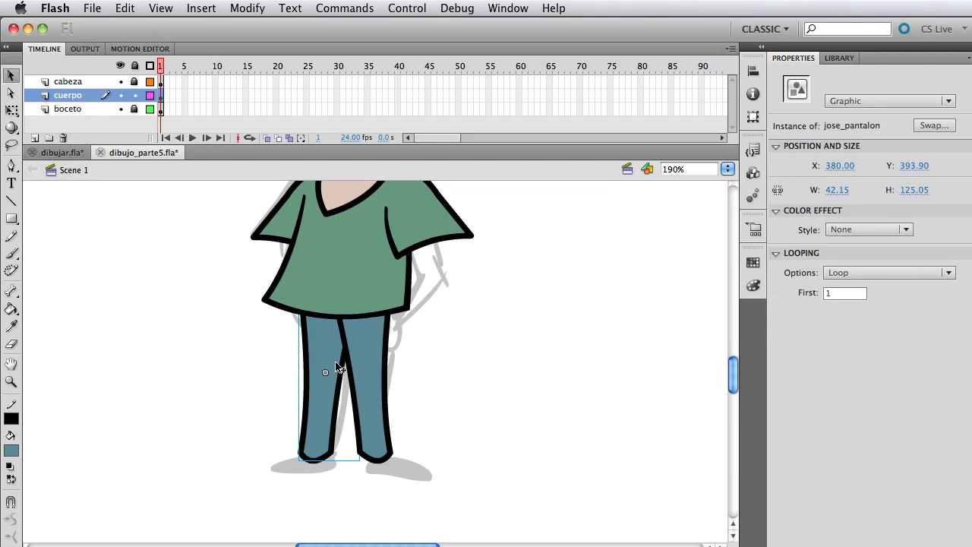
{"action": "mouse_move", "coordinate": [310, 438]}
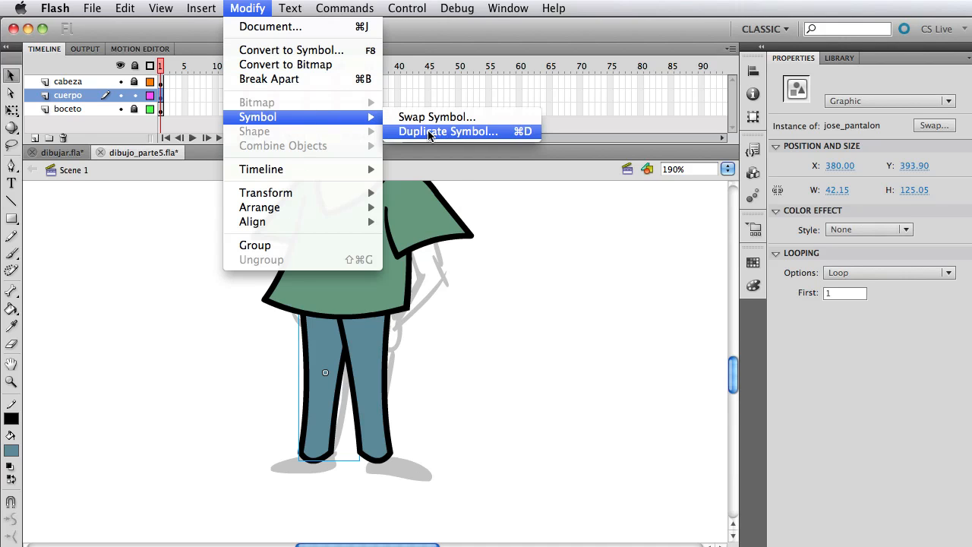
{"action": "left_click", "coordinate": [446, 131]}
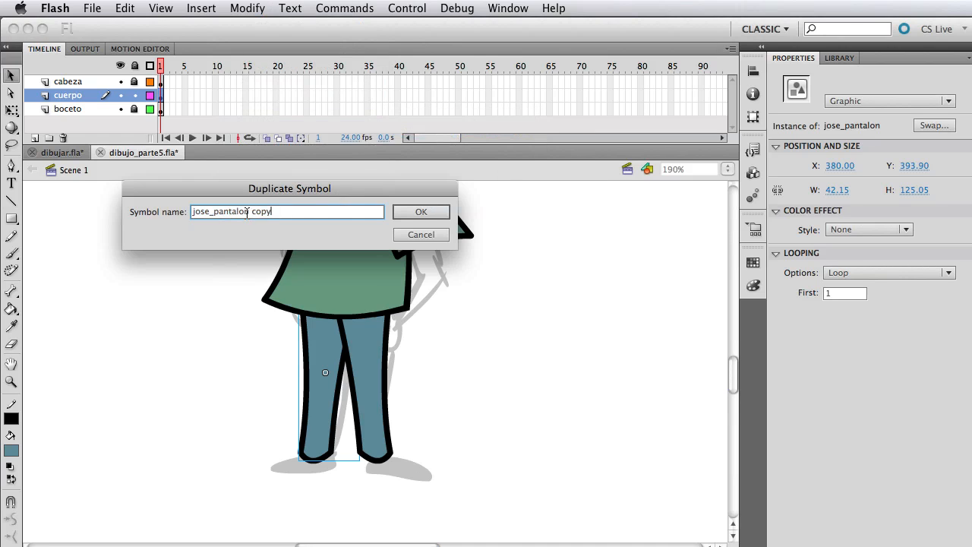
{"action": "left_click", "coordinate": [421, 211]}
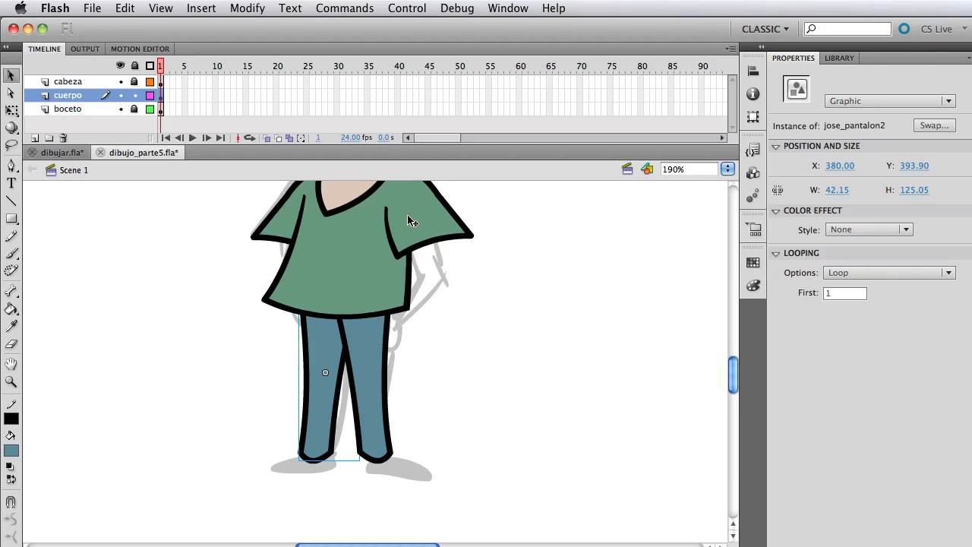
{"action": "left_click", "coordinate": [839, 58]}
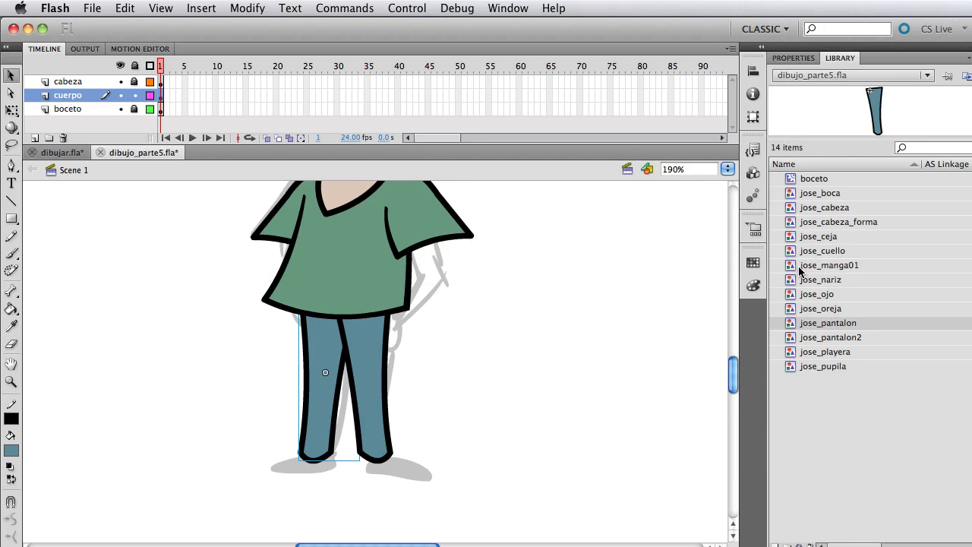
Preview the boceto, jose_ojo, jose_pantalon2 and jose_pantalon symbols in the Library
{"action": "left_click", "coordinate": [823, 207]}
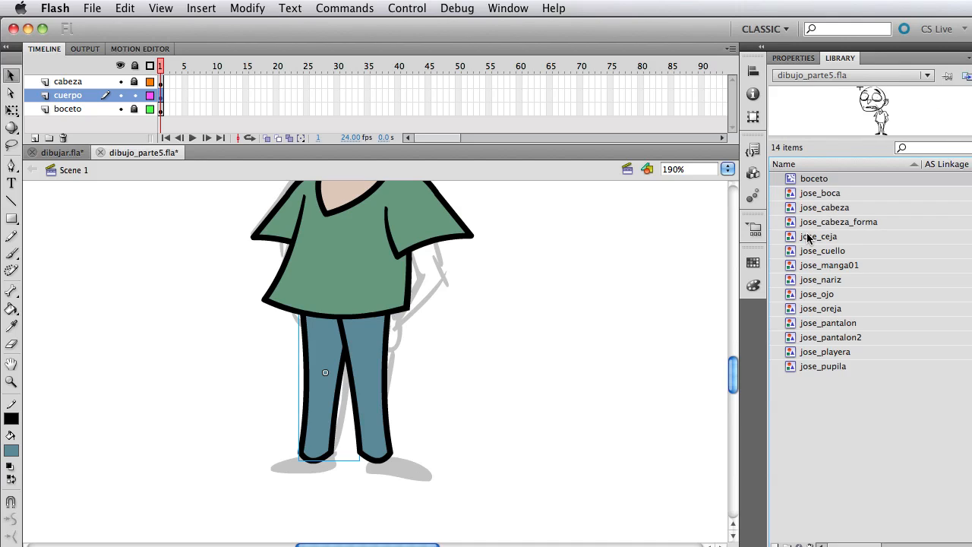
{"action": "left_click", "coordinate": [817, 294]}
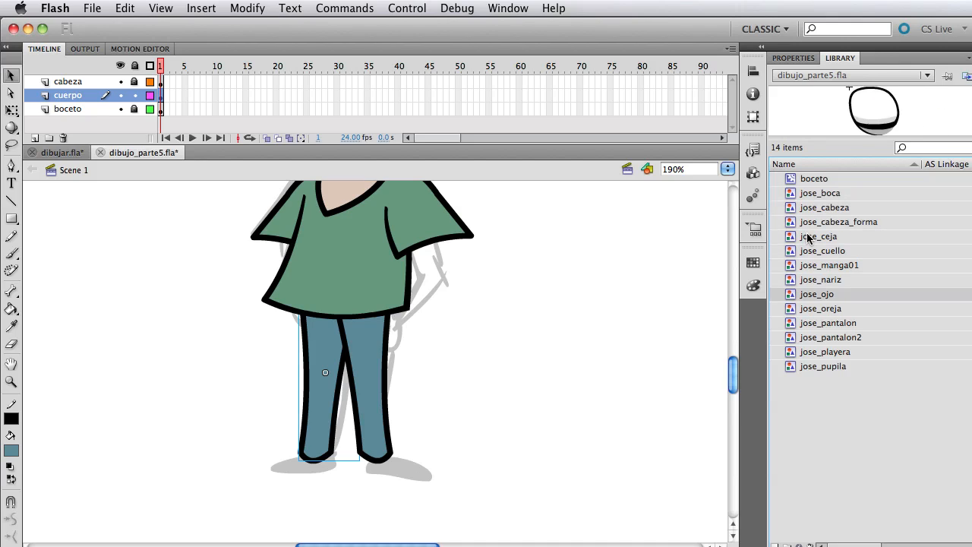
{"action": "left_click", "coordinate": [831, 337]}
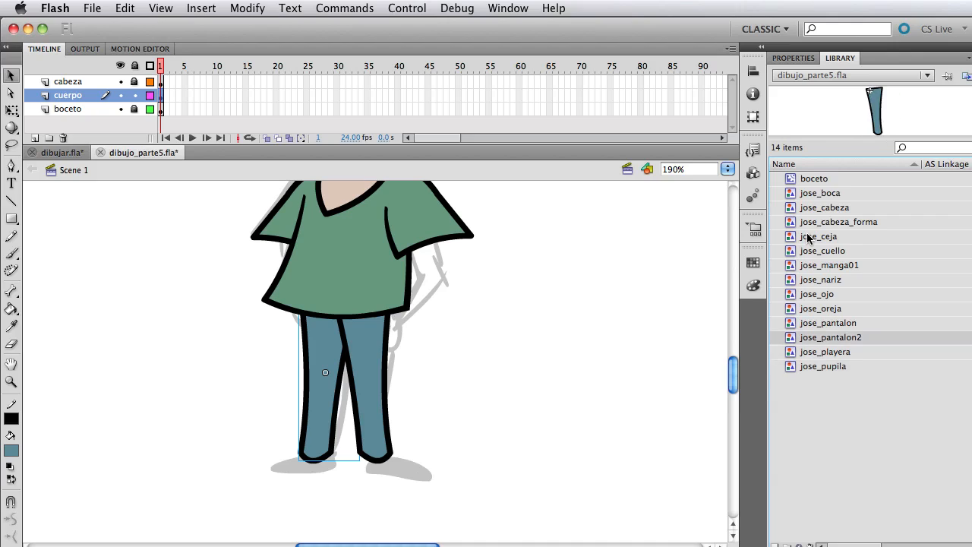
{"action": "left_click", "coordinate": [827, 321]}
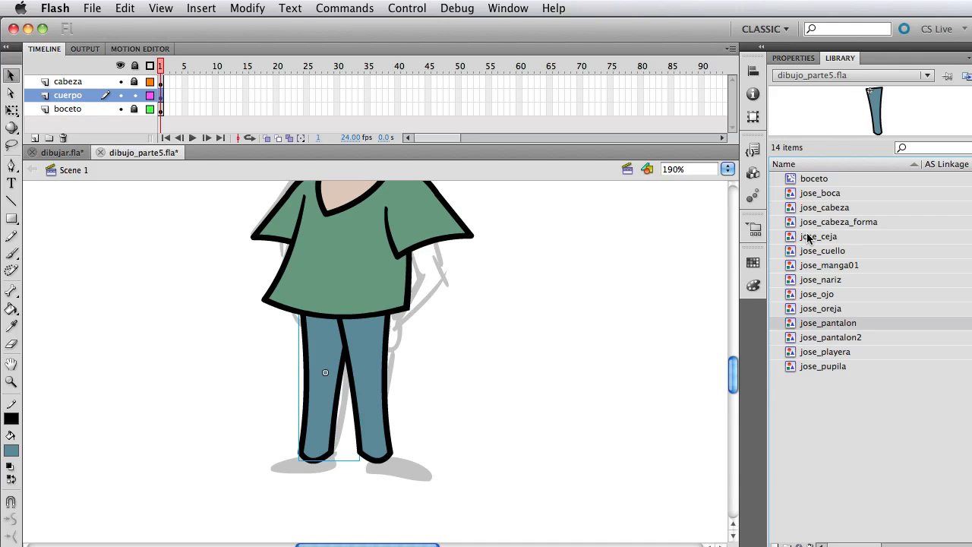
Select the jose_pantalon2 copy in the Library to edit it down to a single trouser leg
{"action": "left_click", "coordinate": [830, 337]}
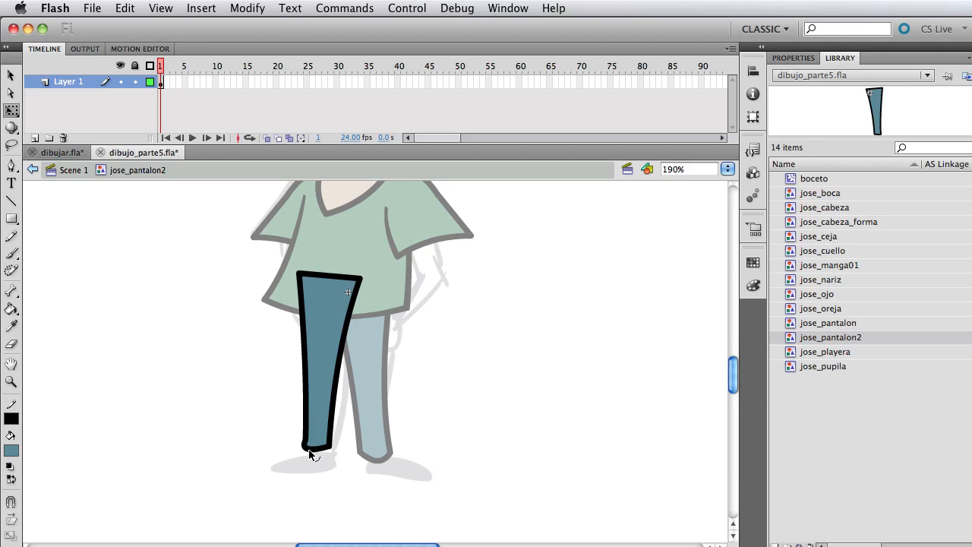
{"action": "mouse_move", "coordinate": [270, 454]}
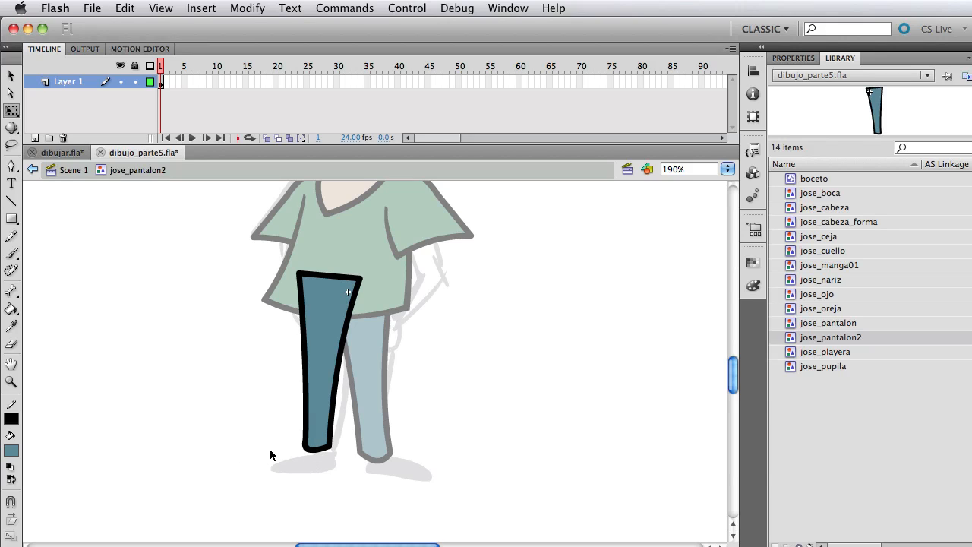
{"action": "mouse_move", "coordinate": [373, 477]}
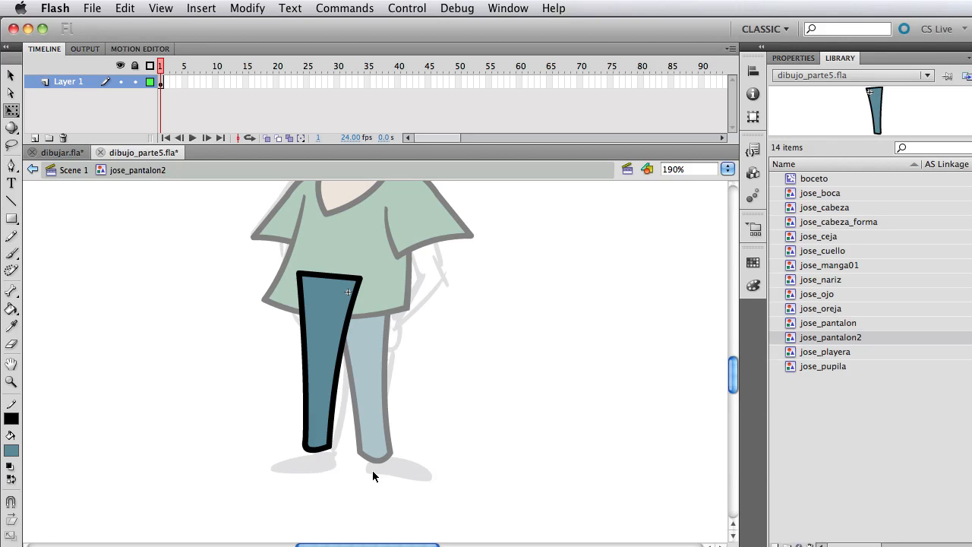
{"action": "mouse_move", "coordinate": [294, 471]}
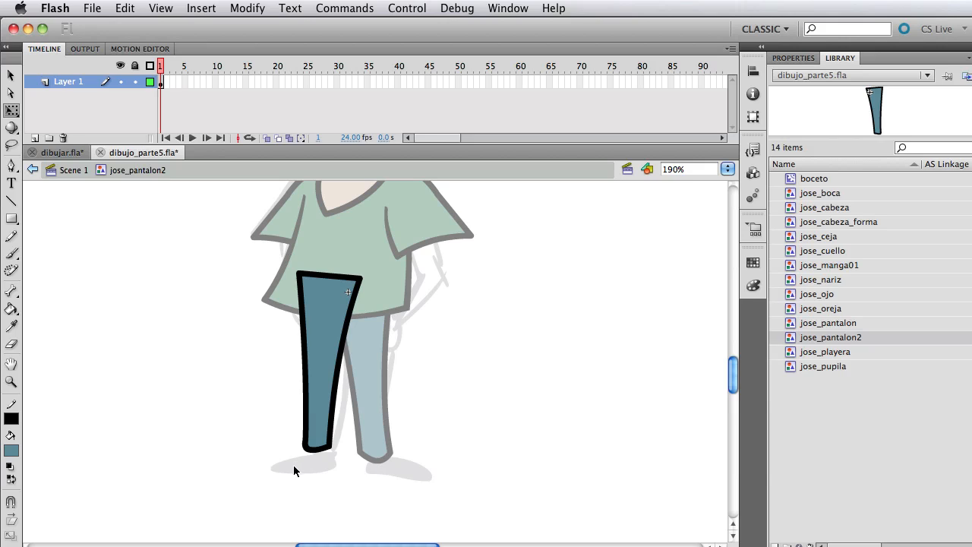
{"action": "mouse_move", "coordinate": [290, 455]}
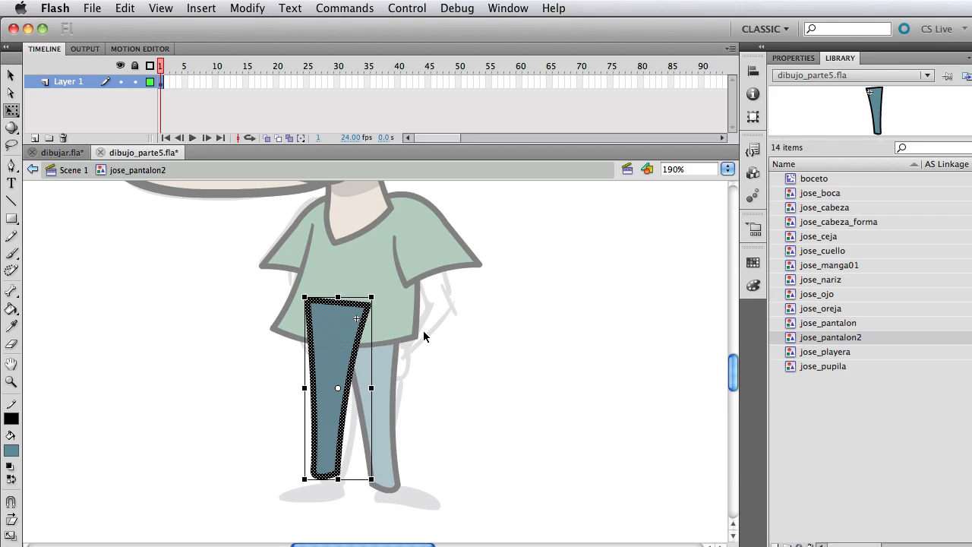
{"action": "mouse_move", "coordinate": [463, 341]}
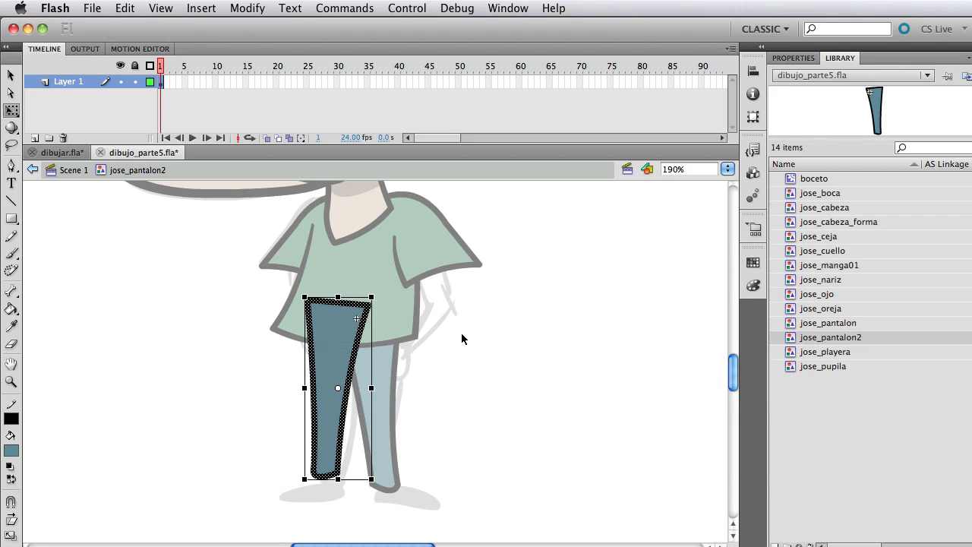
{"action": "mouse_move", "coordinate": [453, 340]}
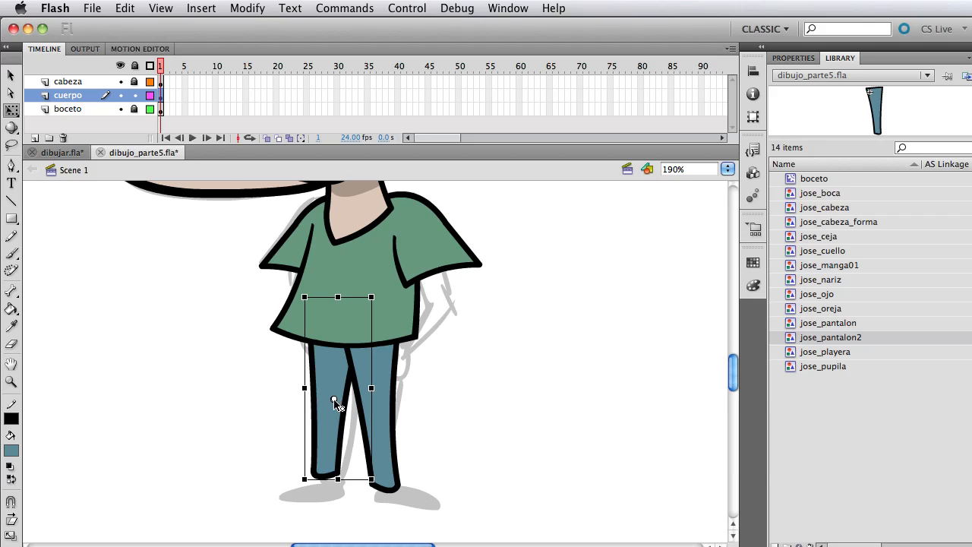
{"action": "mouse_move", "coordinate": [331, 337]}
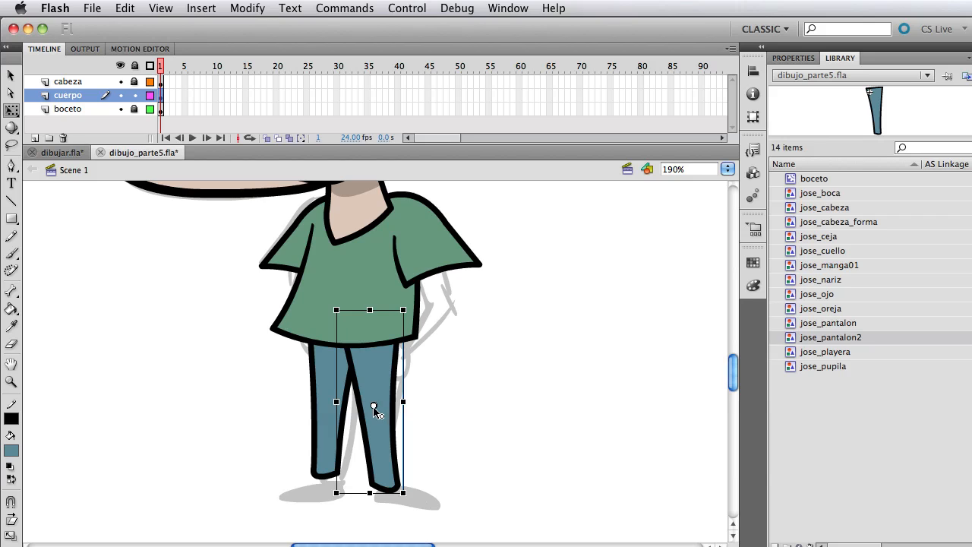
{"action": "mouse_move", "coordinate": [368, 325]}
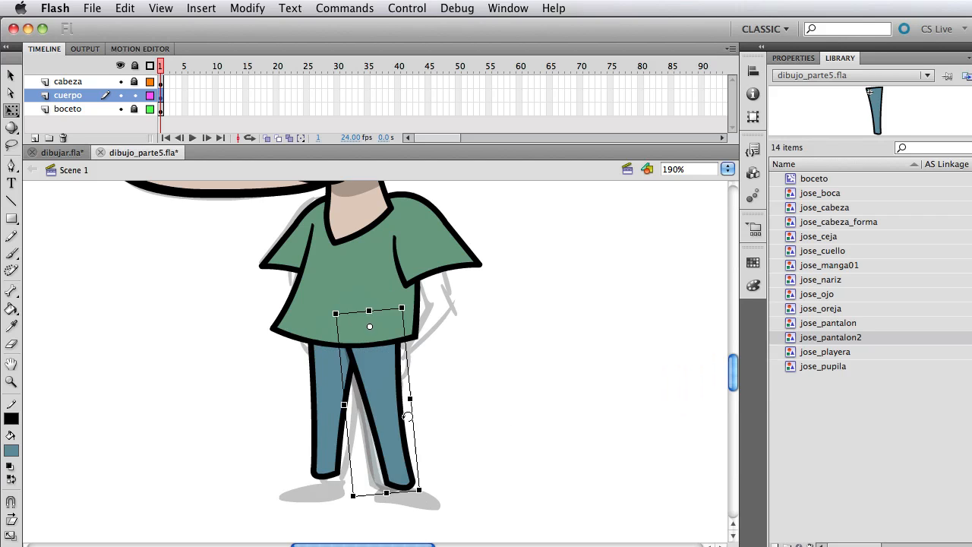
Swing one trouser leg outward around its hip pivot, then rotate it back to hanging straight
{"action": "left_click_drag", "start_coordinate": [408, 416], "coordinate": [216, 358]}
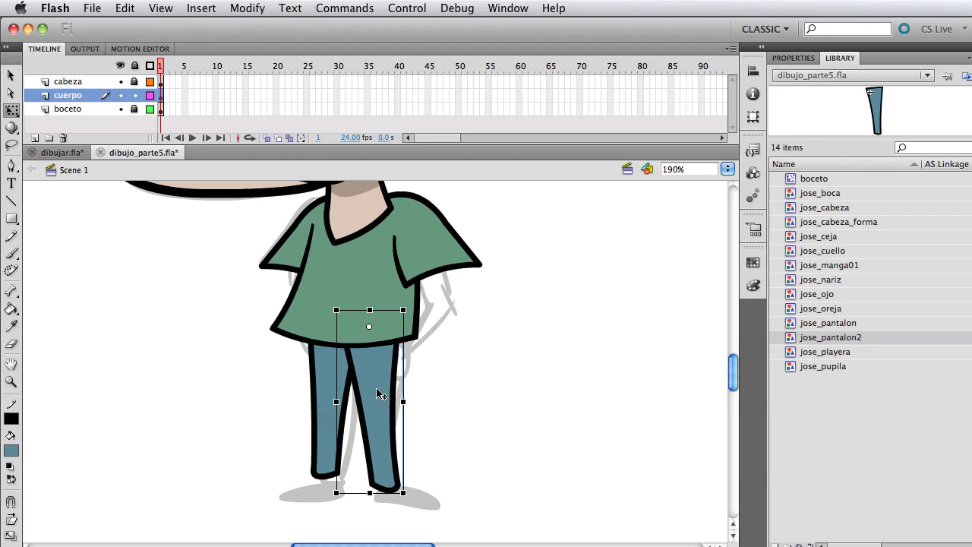
{"action": "mouse_move", "coordinate": [428, 387]}
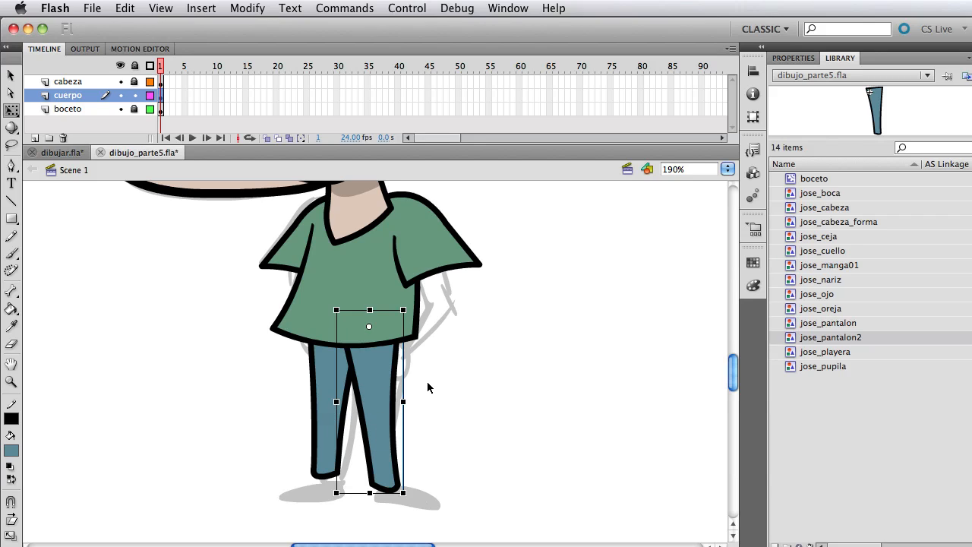
{"action": "mouse_move", "coordinate": [372, 414]}
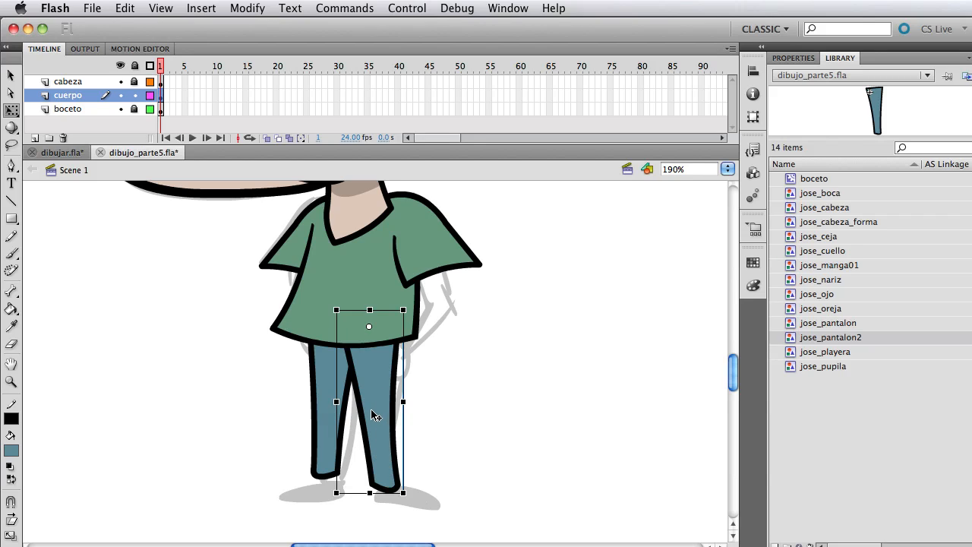
{"action": "mouse_move", "coordinate": [389, 377]}
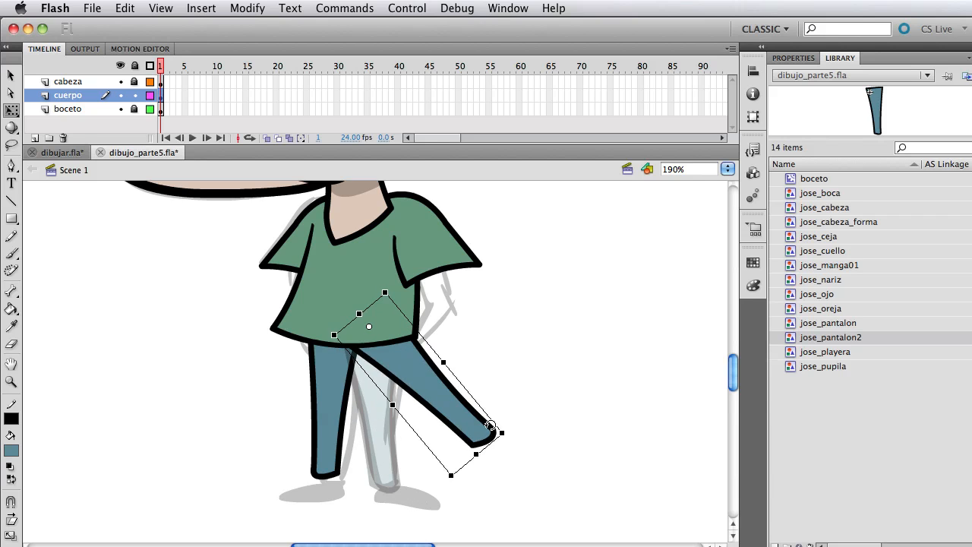
{"action": "left_click_drag", "start_coordinate": [489, 426], "coordinate": [532, 364]}
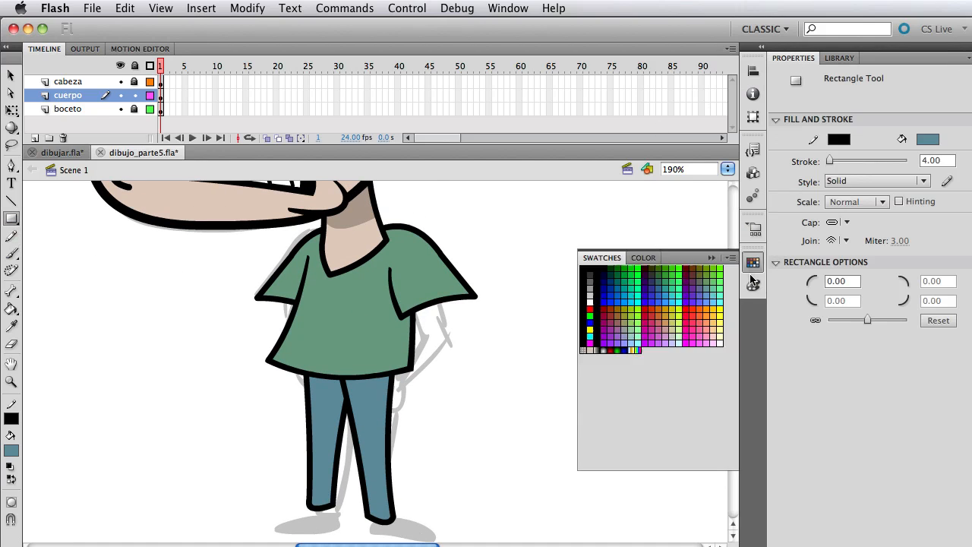
Draw a skin-coloured arm rectangle below the right sleeve and convert it to the graphic symbol jose_brazo
{"action": "left_click", "coordinate": [643, 258]}
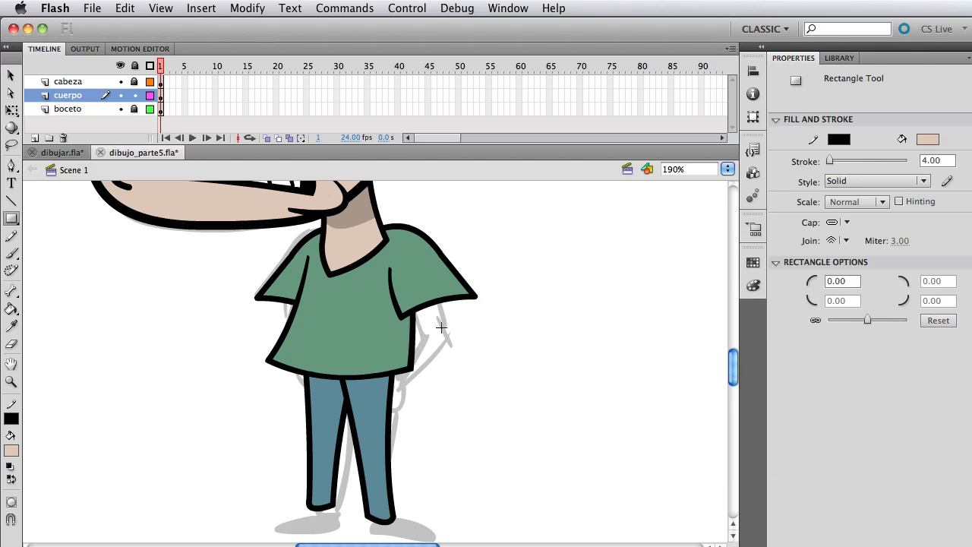
{"action": "left_click_drag", "start_coordinate": [425, 307], "coordinate": [458, 383]}
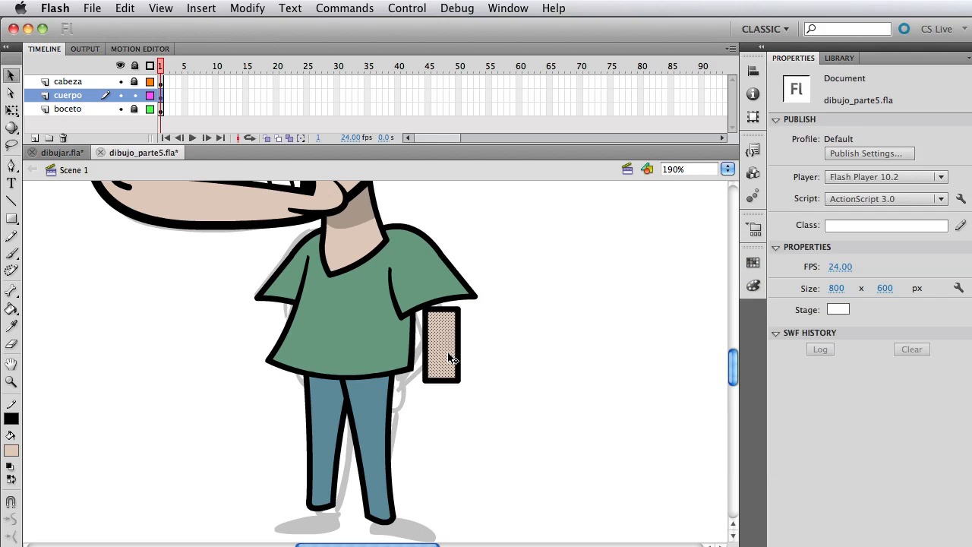
{"action": "left_click", "coordinate": [246, 9]}
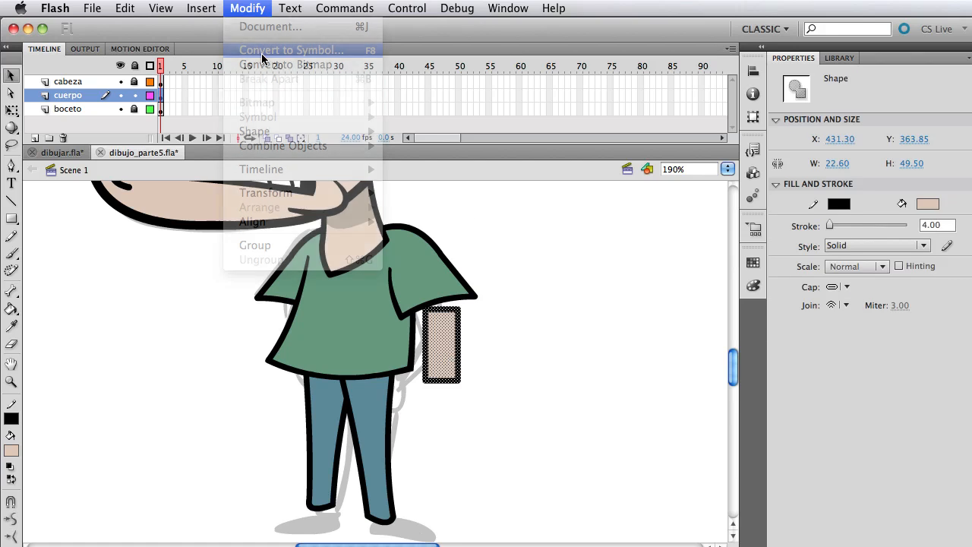
{"action": "left_click", "coordinate": [290, 48]}
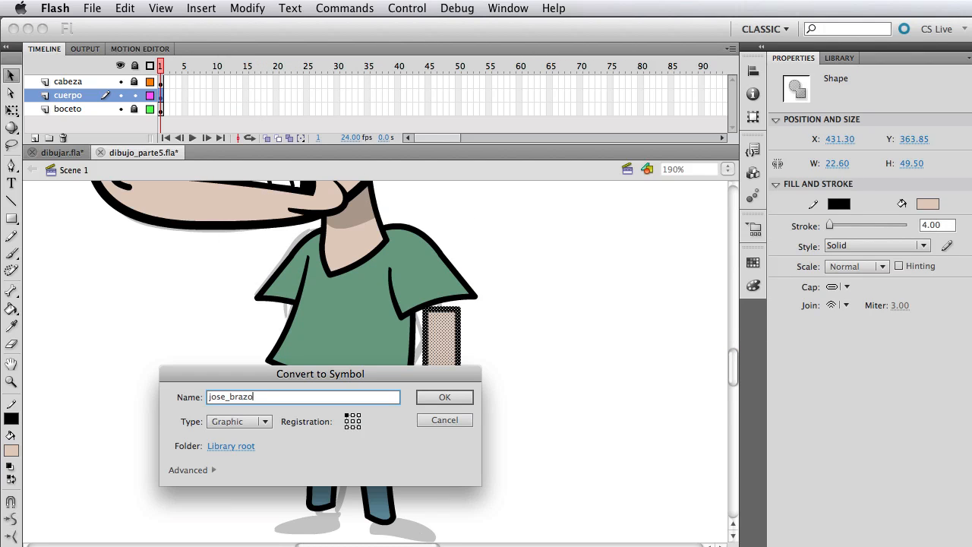
{"action": "left_click", "coordinate": [444, 398]}
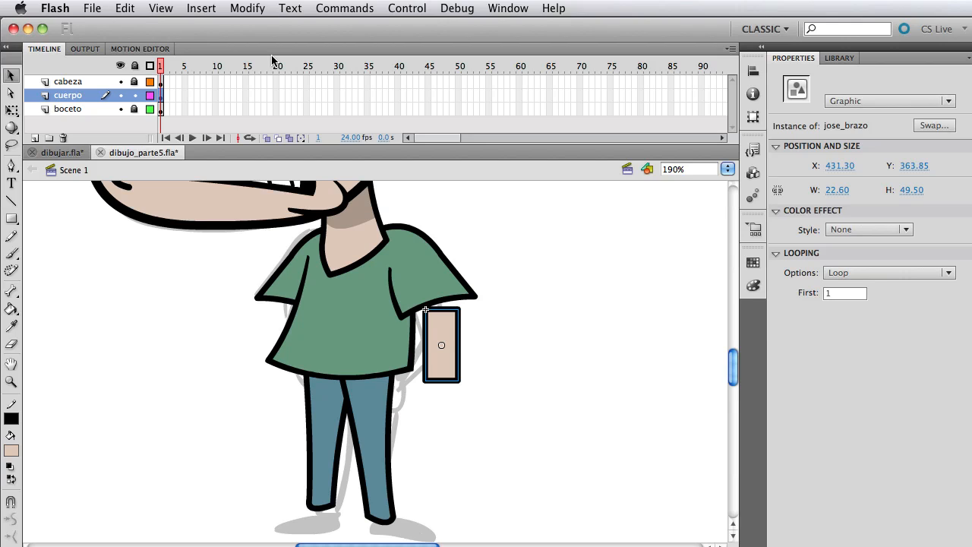
{"action": "mouse_move", "coordinate": [310, 180]}
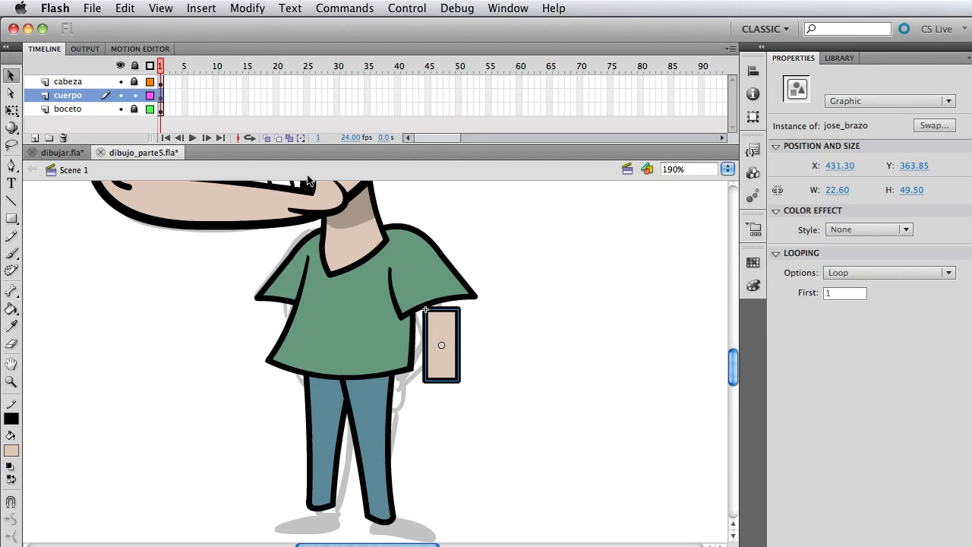
{"action": "mouse_move", "coordinate": [410, 370]}
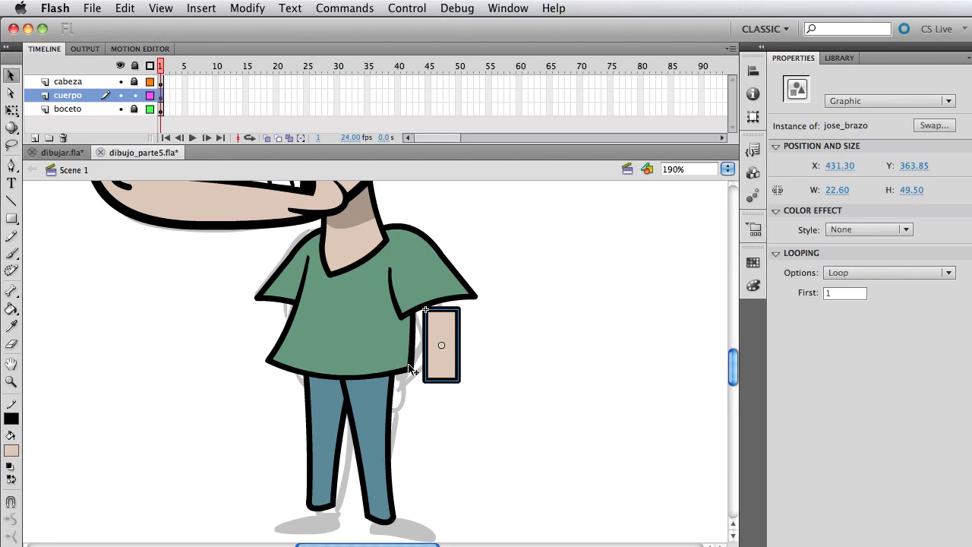
{"action": "mouse_move", "coordinate": [417, 370]}
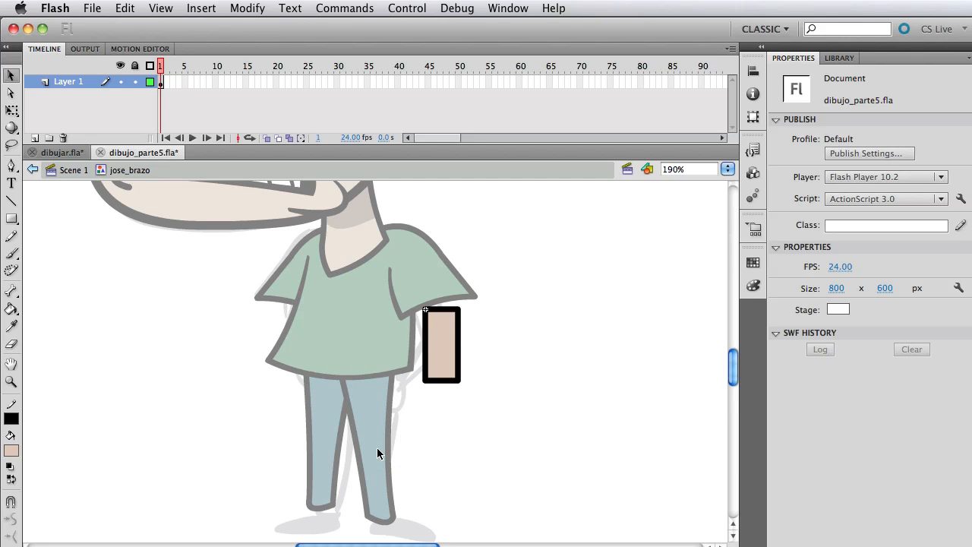
{"action": "mouse_move", "coordinate": [432, 386]}
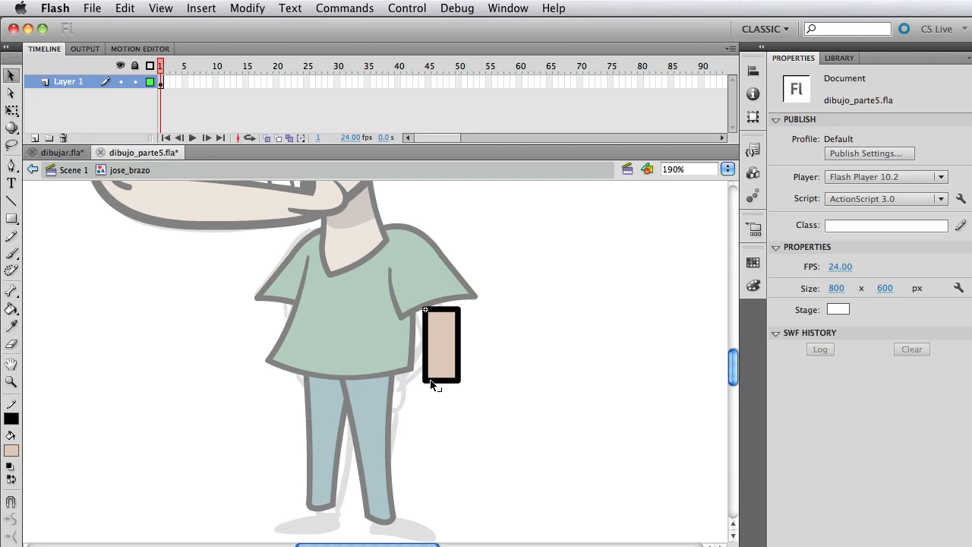
Bend the jose_brazo rectangle into a curved arm tucked behind Jose's back
{"action": "left_click_drag", "start_coordinate": [425, 383], "coordinate": [388, 407]}
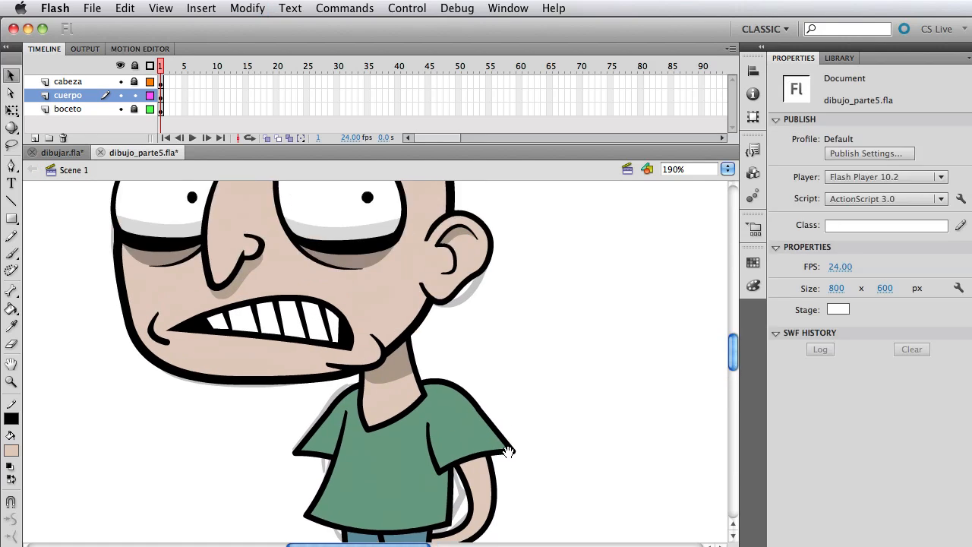
Refine the arm inside the jose_brazo symbol, then switch to the dibujar.fla reference drawing
{"action": "scroll", "scroll_direction": "down", "scroll_amount": 3}
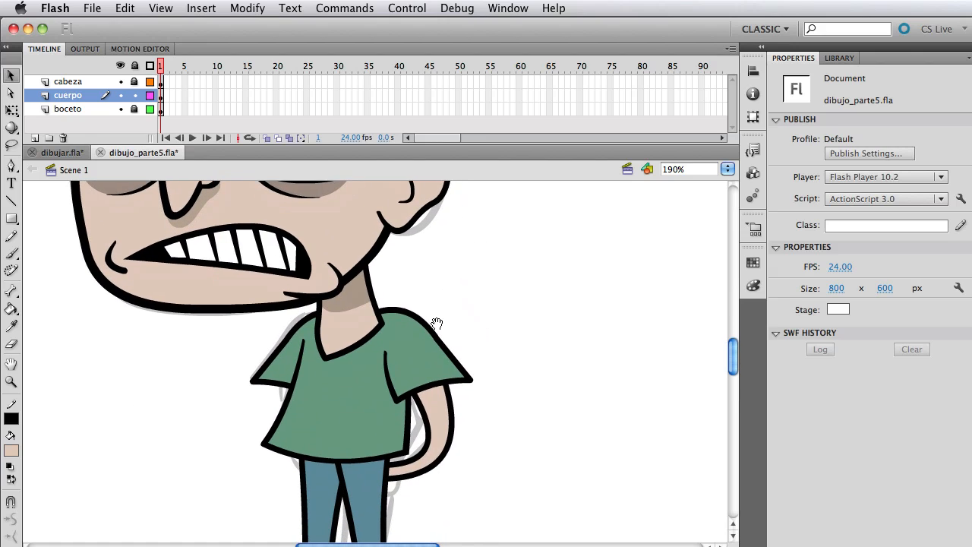
{"action": "double_click", "coordinate": [418, 425]}
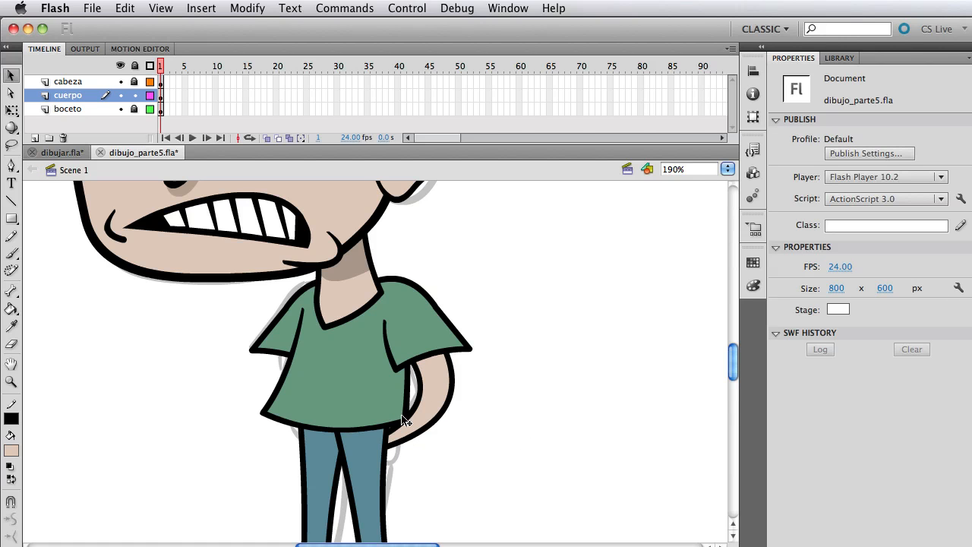
{"action": "left_click", "coordinate": [364, 350]}
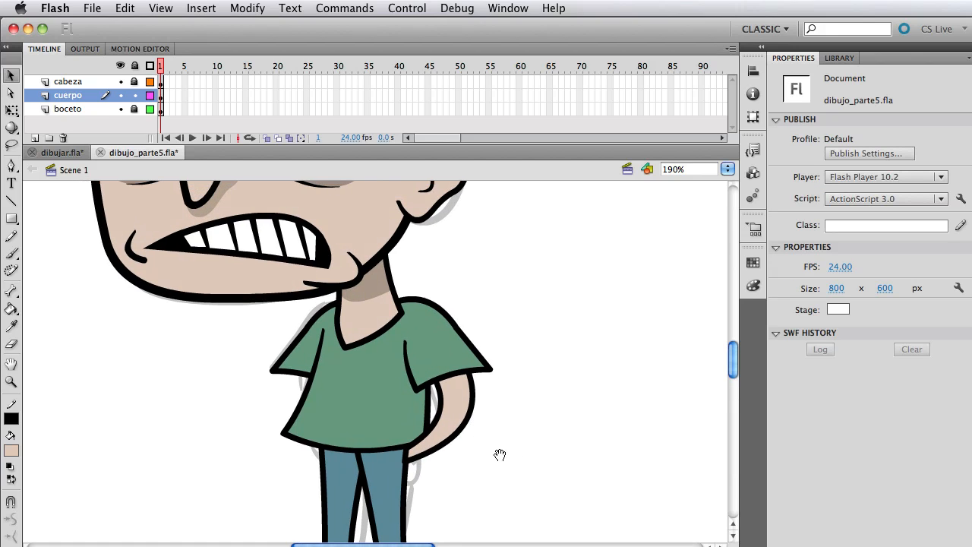
{"action": "left_click", "coordinate": [425, 387]}
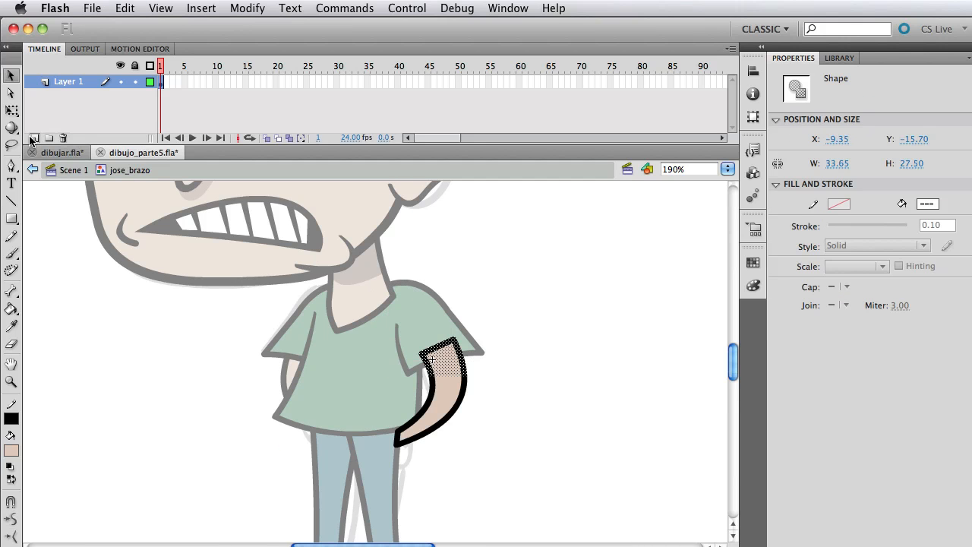
{"action": "left_click", "coordinate": [33, 136]}
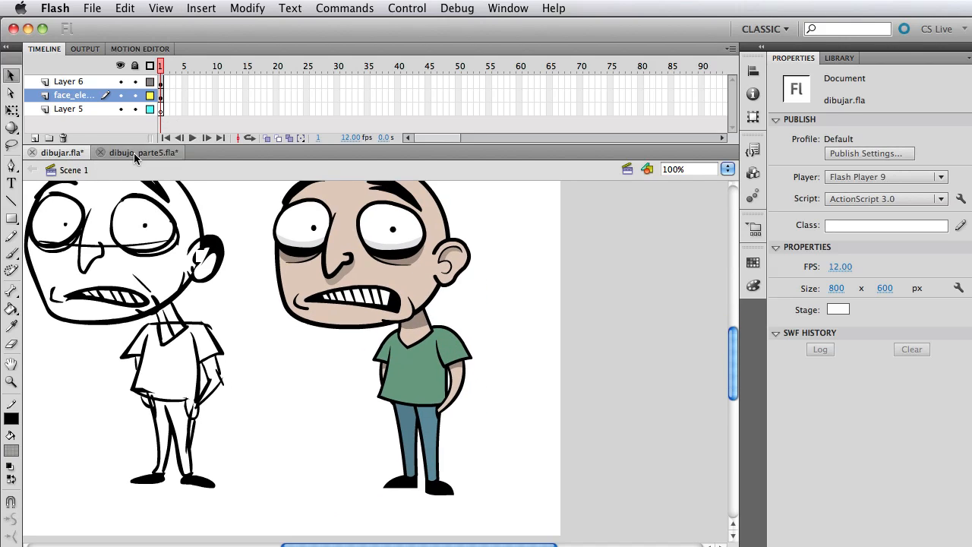
{"action": "mouse_move", "coordinate": [137, 152]}
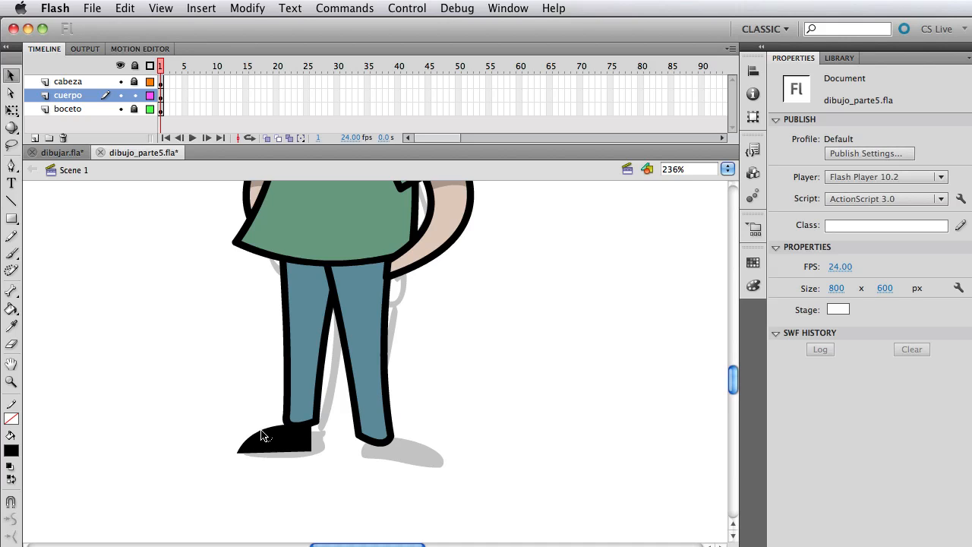
Convert the left black shoe shape into a Graphic symbol with a shoe name
{"action": "left_click", "coordinate": [273, 437]}
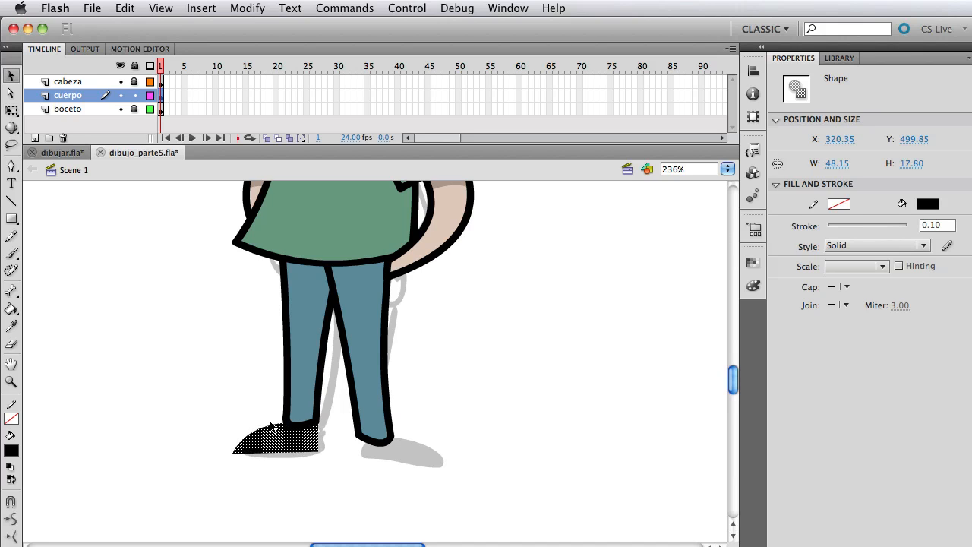
{"action": "type", "text": "joe"}
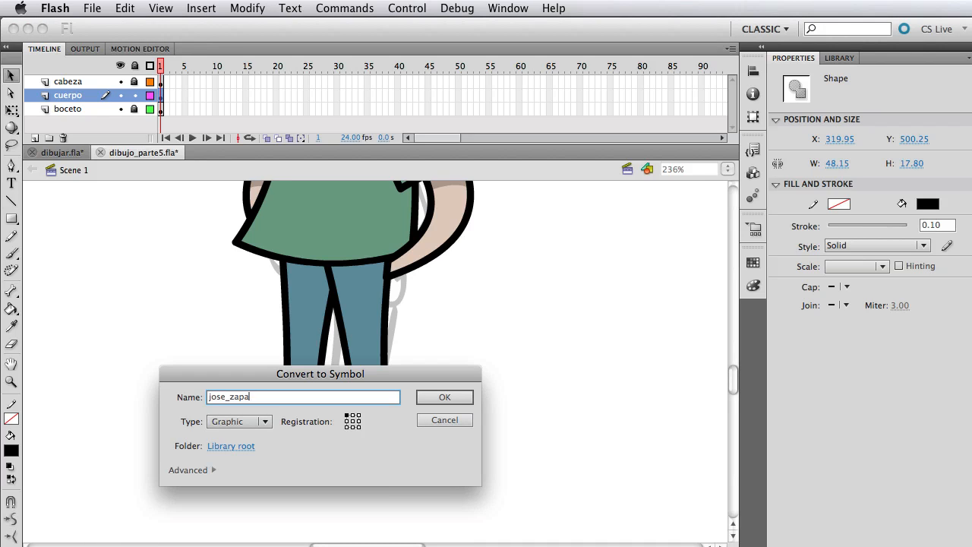
{"action": "left_click", "coordinate": [443, 396]}
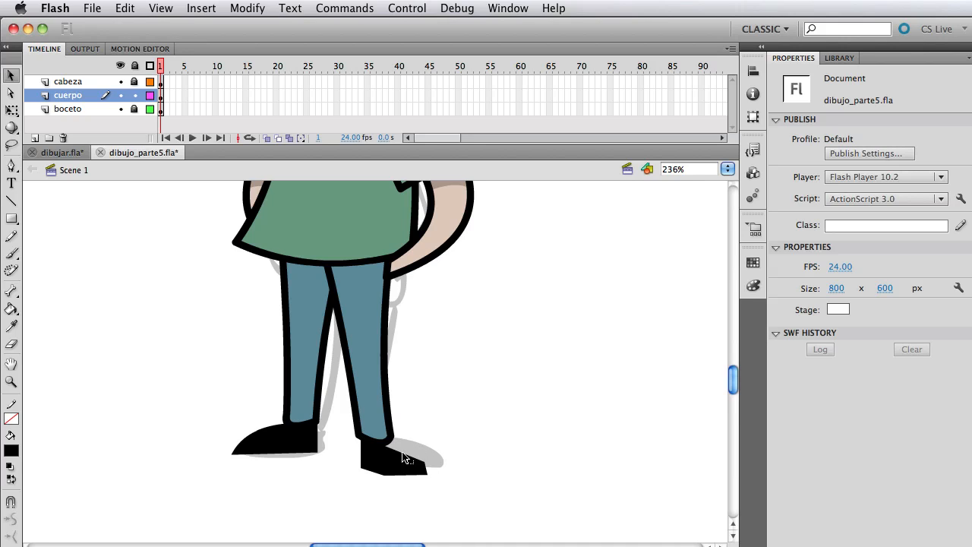
{"action": "mouse_move", "coordinate": [408, 453]}
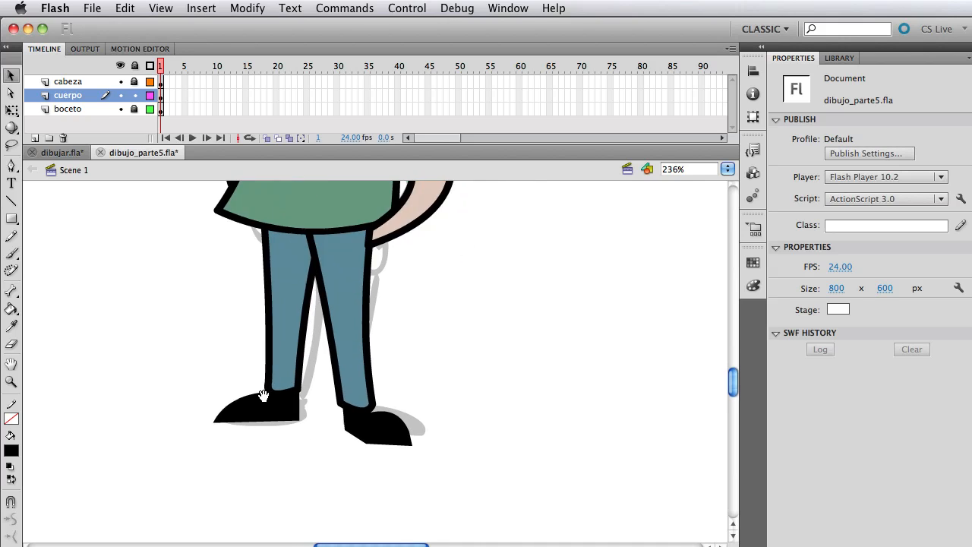
{"action": "mouse_move", "coordinate": [231, 417]}
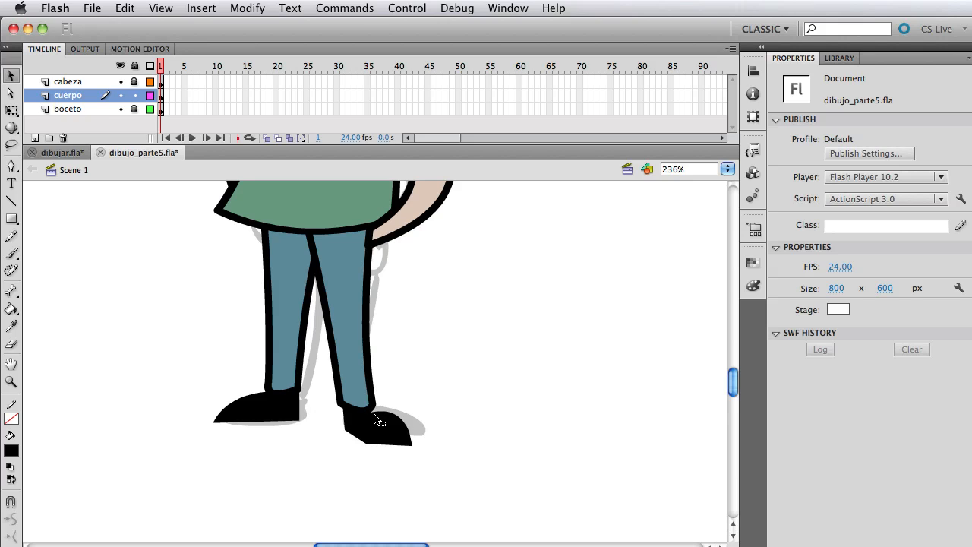
Convert the angled right shoe into the Graphic symbol jose_zapato_persp
{"action": "left_click", "coordinate": [377, 425]}
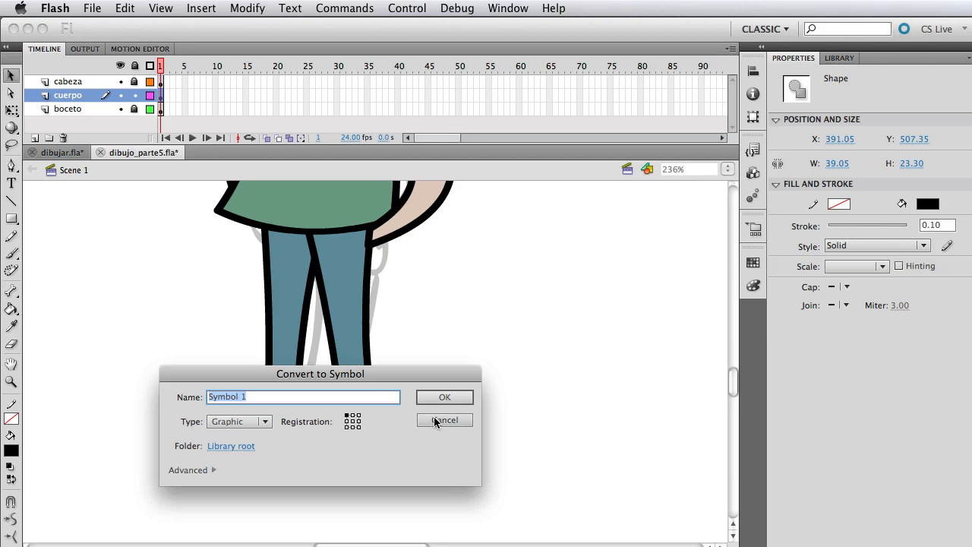
{"action": "type", "text": "jose_zapato_persp"}
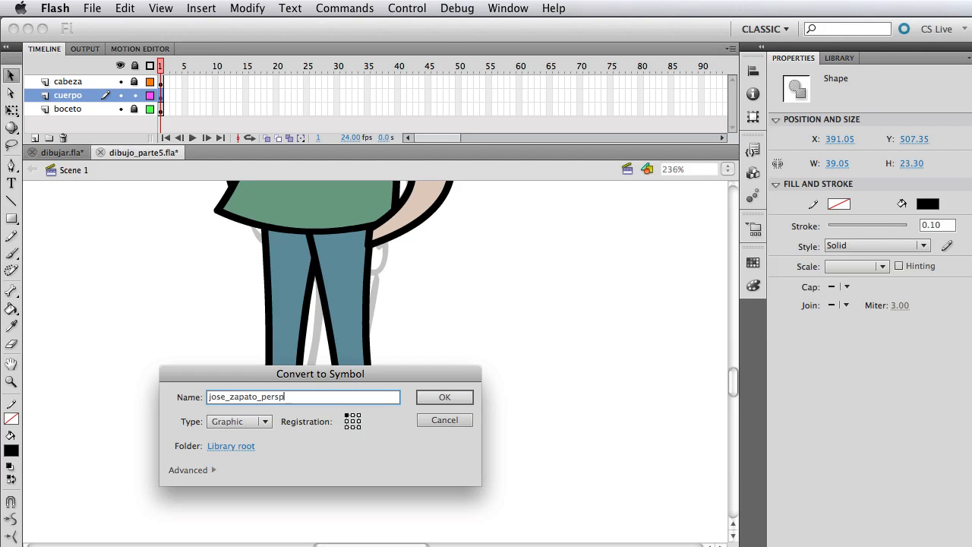
{"action": "left_click", "coordinate": [444, 397]}
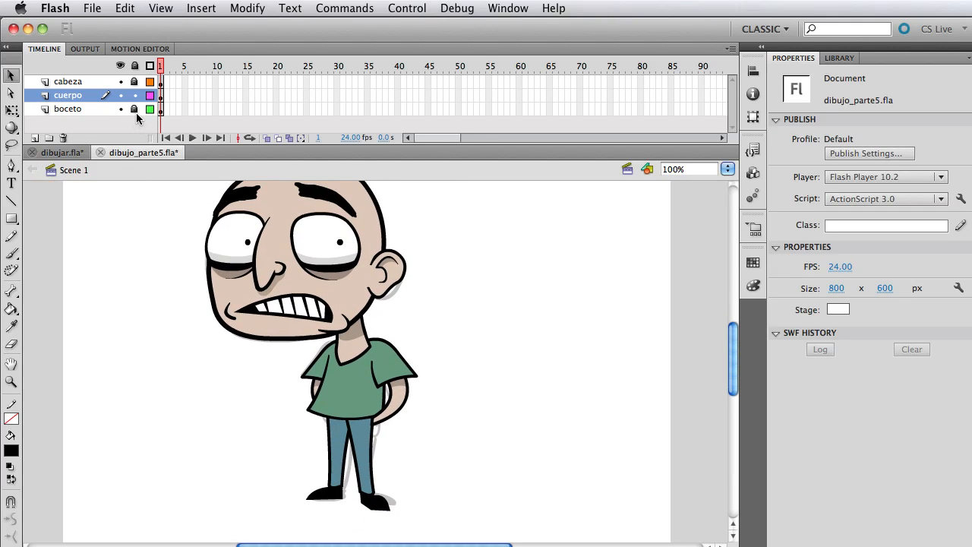
Show the boceto sketch layer again beside the finished coloured character
{"action": "left_click", "coordinate": [356, 379]}
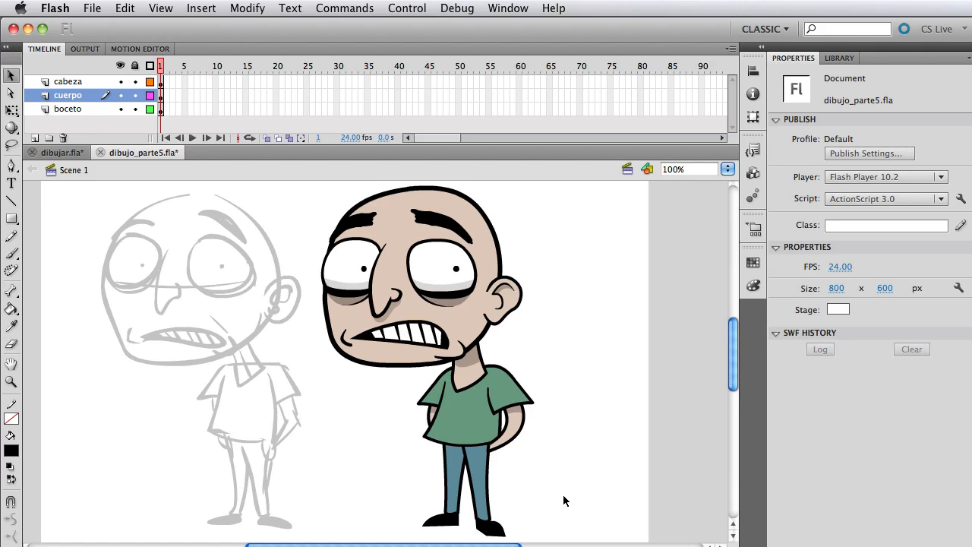
{"action": "mouse_move", "coordinate": [565, 486]}
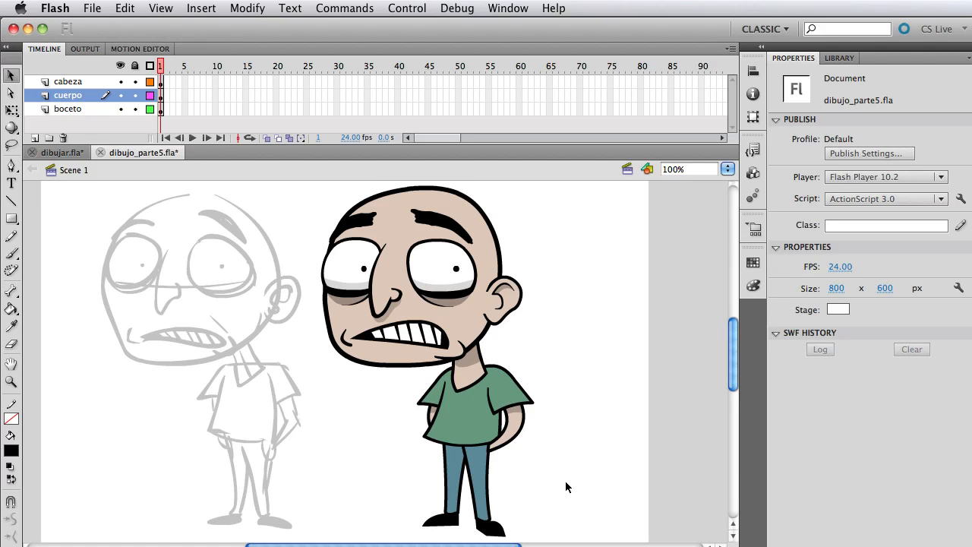
{"action": "mouse_move", "coordinate": [567, 467]}
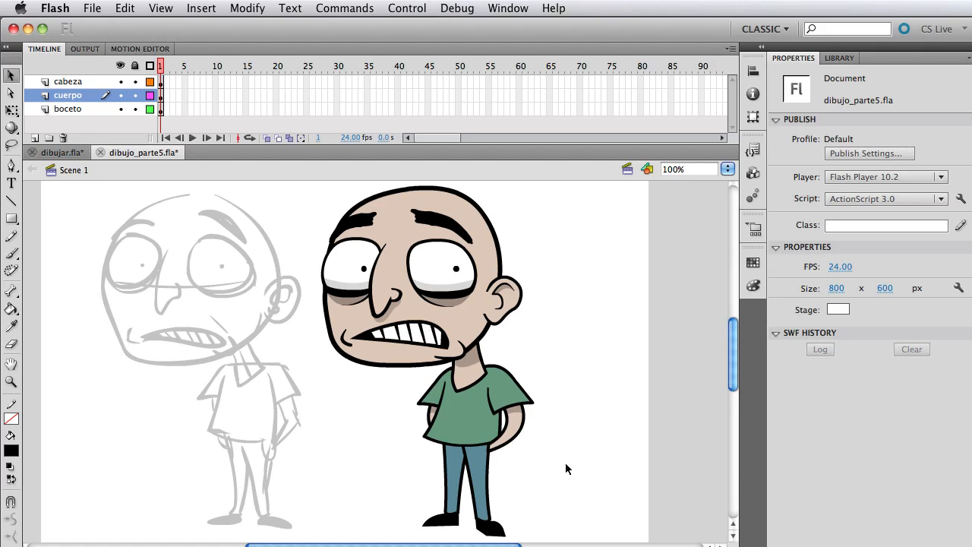
{"action": "left_click", "coordinate": [509, 425]}
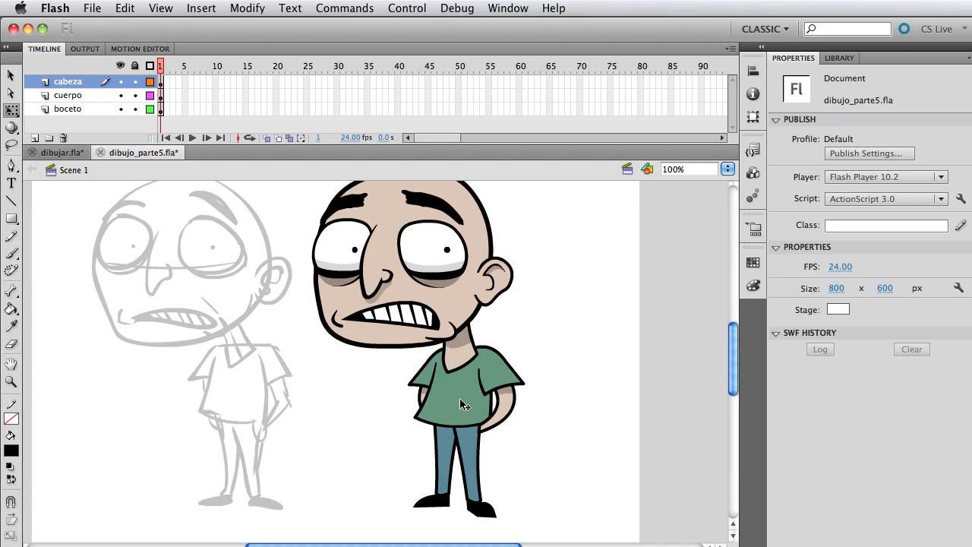
{"action": "mouse_move", "coordinate": [439, 380]}
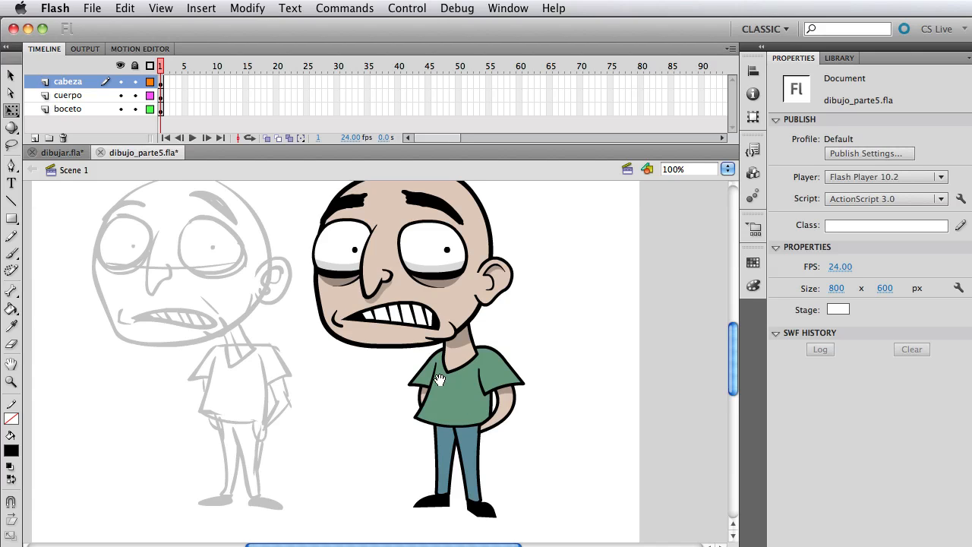